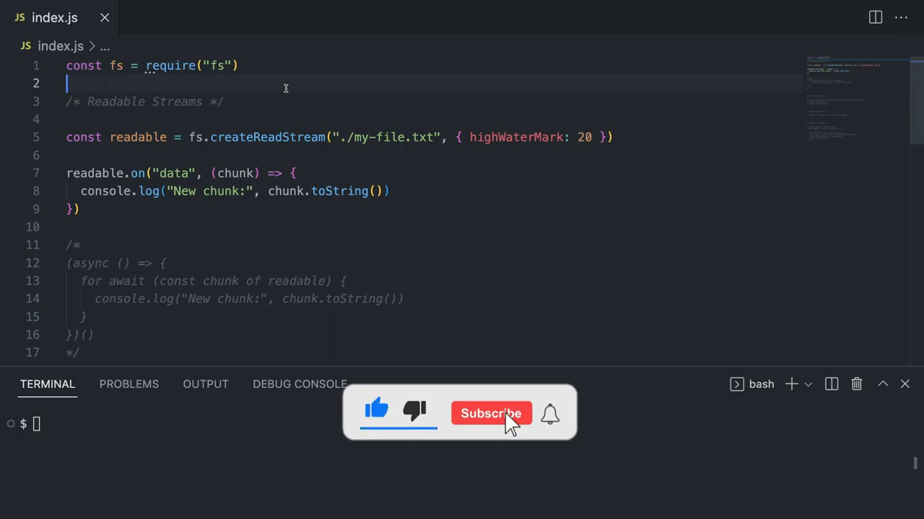
Step: Add a 2GB text label above the green rectangle in Excalidraw
{"action": "left_click", "coordinate": [490, 413]}
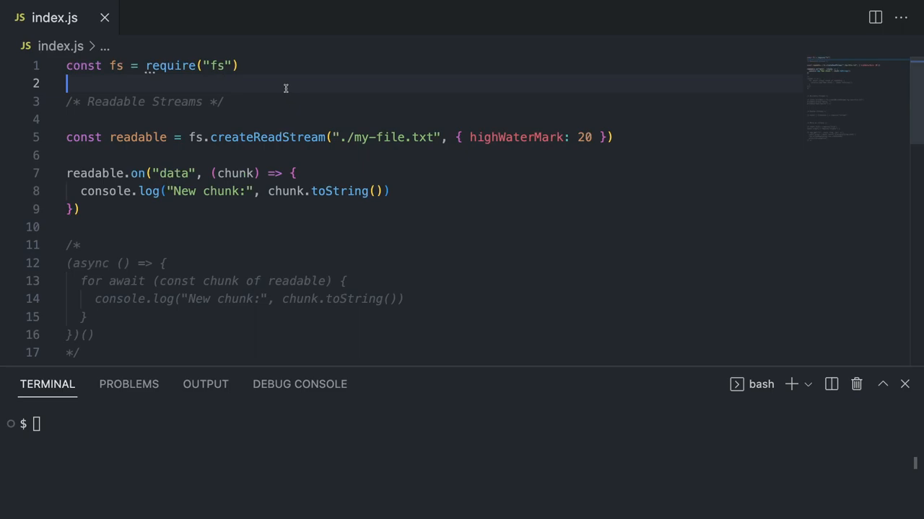
{"action": "mouse_move", "coordinate": [370, 148]}
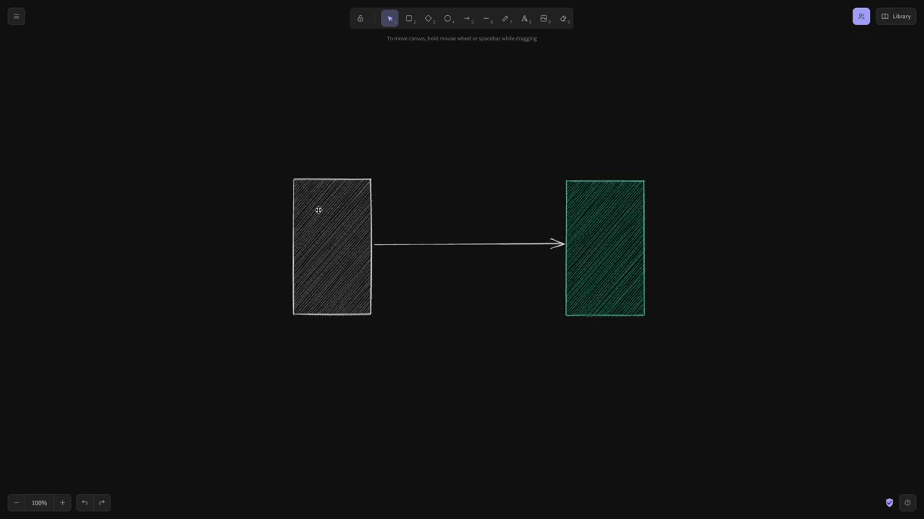
{"action": "mouse_move", "coordinate": [584, 178]}
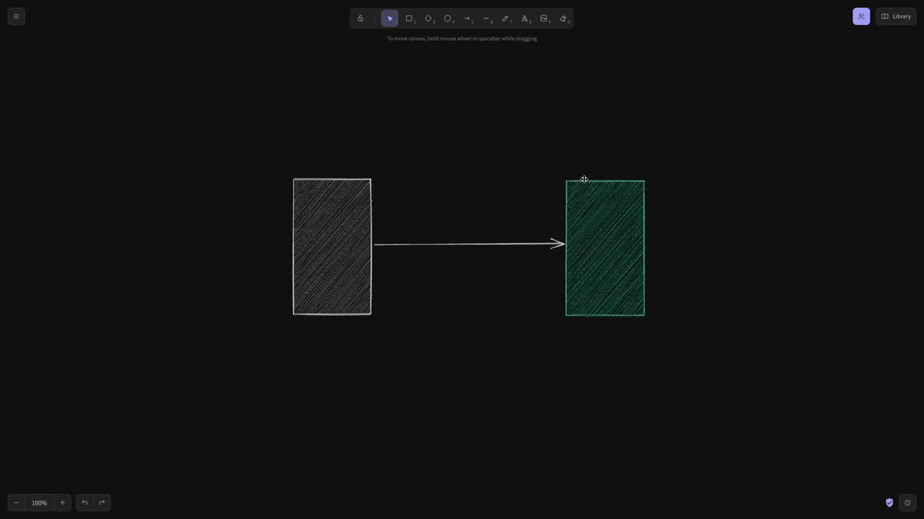
{"action": "left_click", "coordinate": [524, 18]}
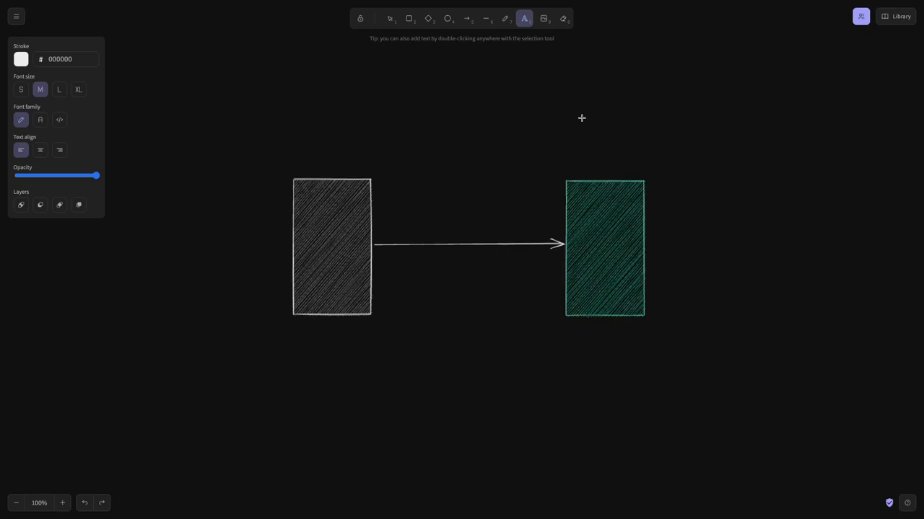
{"action": "type", "text": "2GB"}
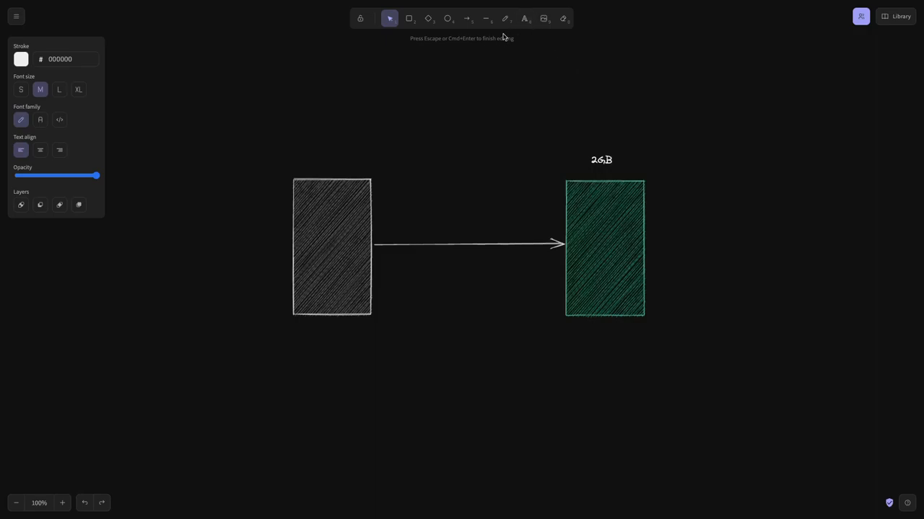
{"action": "left_click", "coordinate": [528, 18]}
{"action": "type", "text": "8GB"}
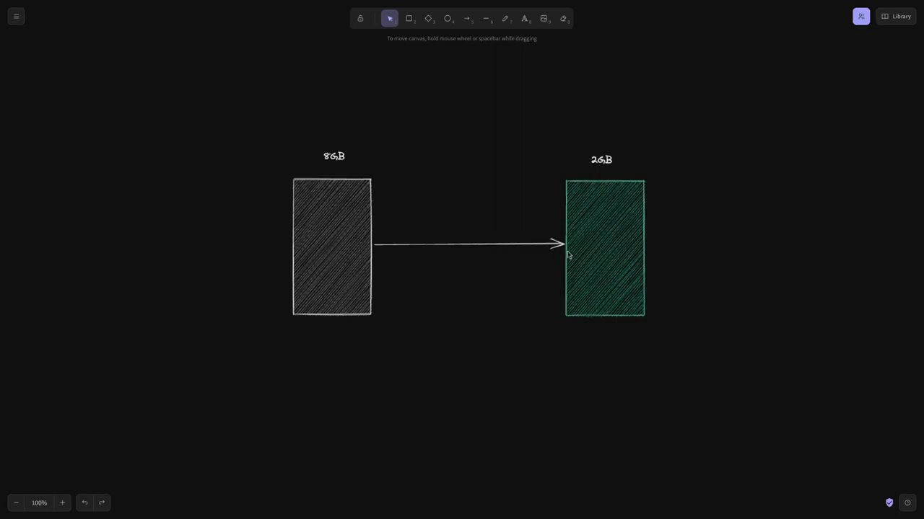
{"action": "mouse_move", "coordinate": [493, 38]}
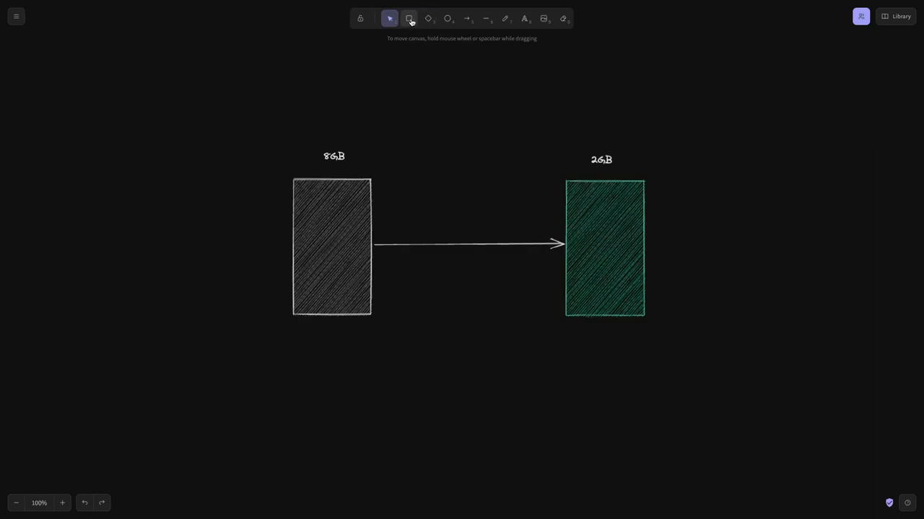
Step: Draw a red square in the 8GB box and drag two squares along the arrow into 2GB
{"action": "left_click_drag", "start_coordinate": [388, 147], "coordinate": [417, 175]}
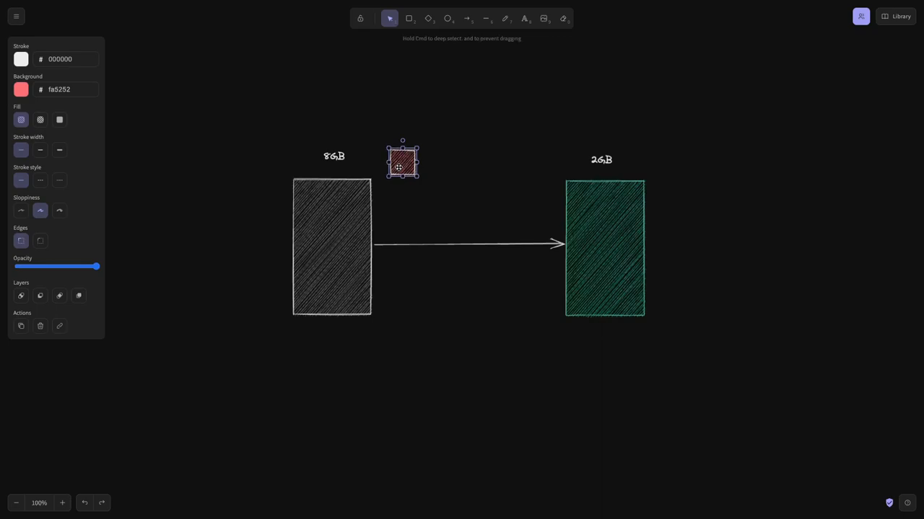
{"action": "left_click_drag", "start_coordinate": [402, 159], "coordinate": [309, 298]}
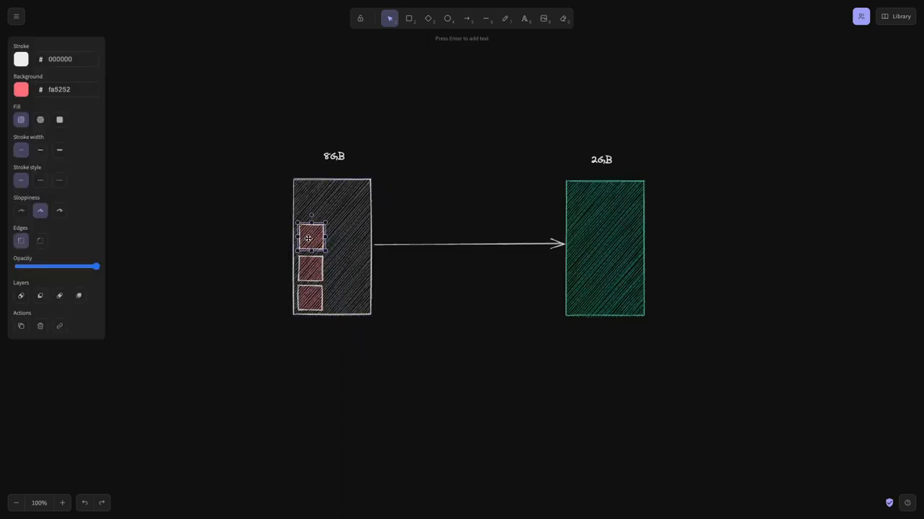
{"action": "left_click_drag", "start_coordinate": [310, 238], "coordinate": [390, 231]}
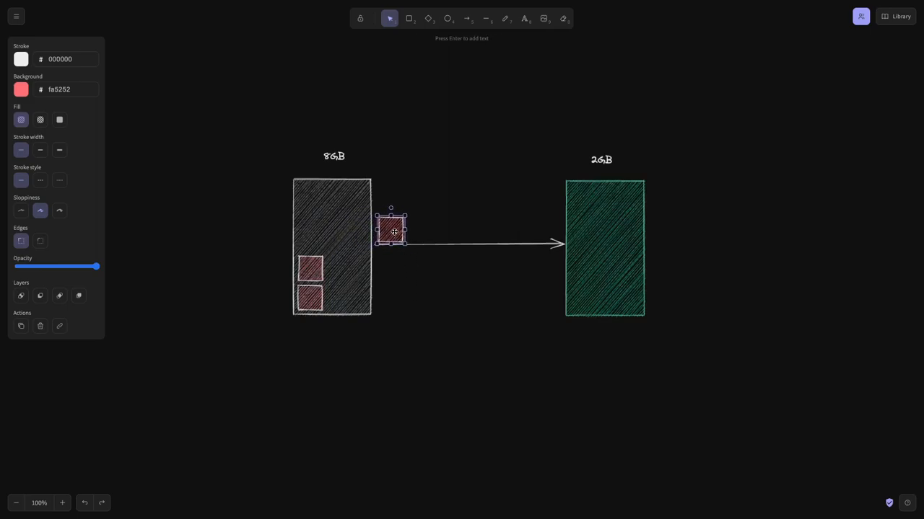
{"action": "left_click_drag", "start_coordinate": [391, 230], "coordinate": [523, 227]}
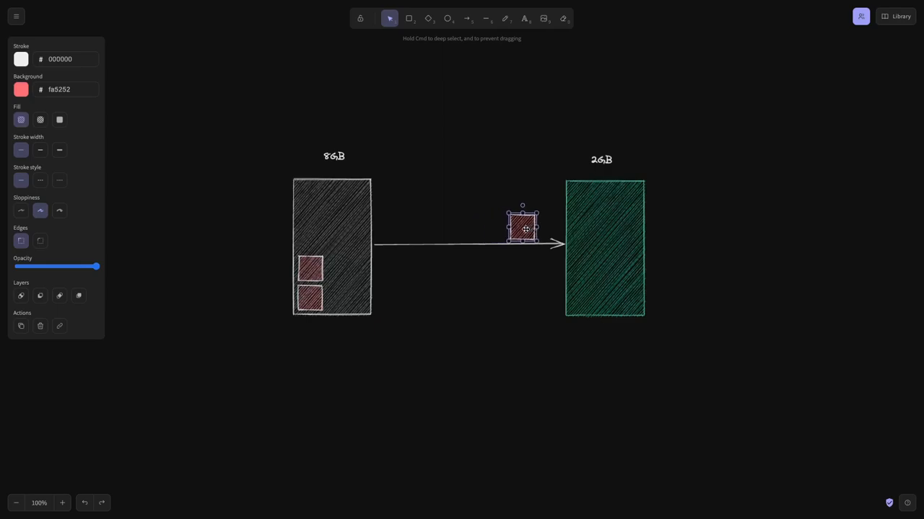
{"action": "left_click_drag", "start_coordinate": [522, 224], "coordinate": [586, 296]}
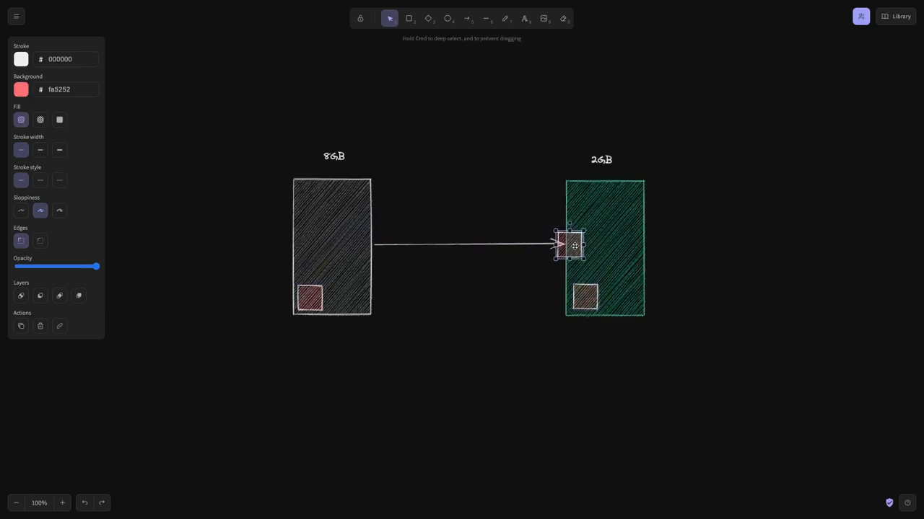
{"action": "left_click_drag", "start_coordinate": [573, 245], "coordinate": [584, 265]}
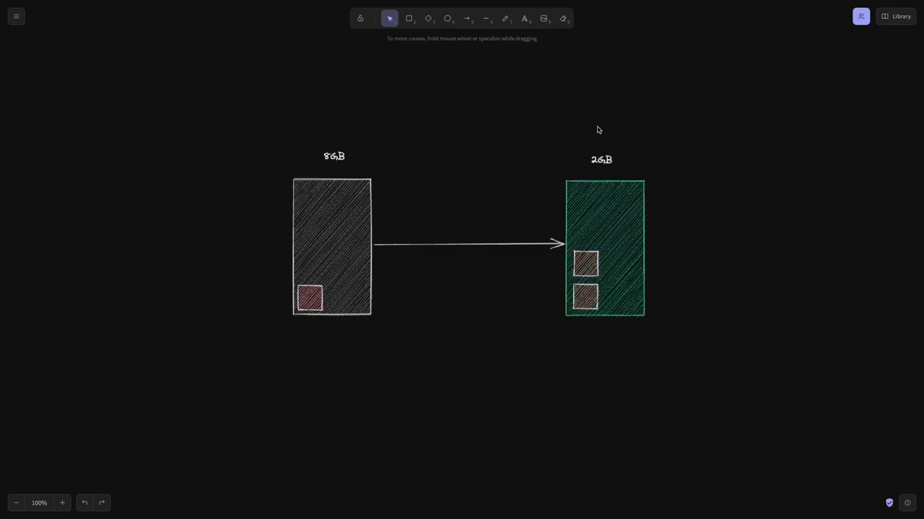
{"action": "mouse_move", "coordinate": [497, 29]}
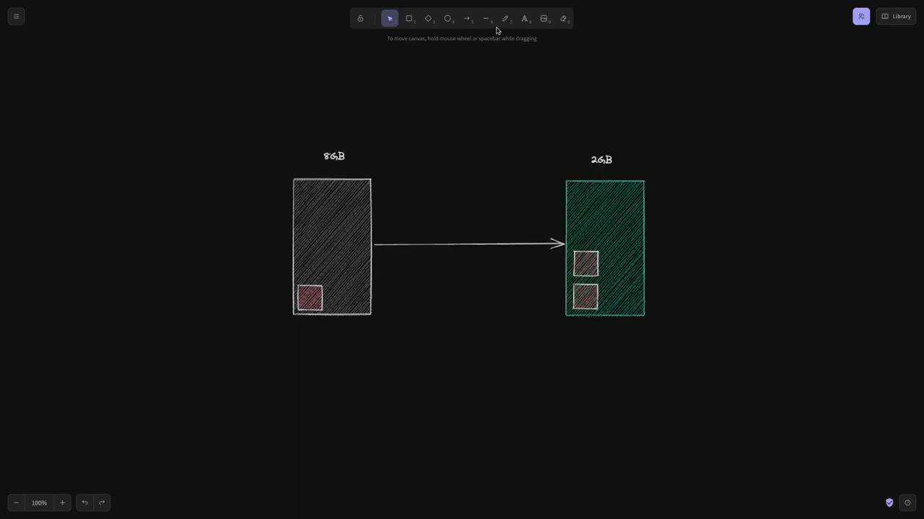
Step: Draw a 2GB-to-8GB return arrow, move squares onto both arrows, and make one blue
{"action": "left_click", "coordinate": [468, 19]}
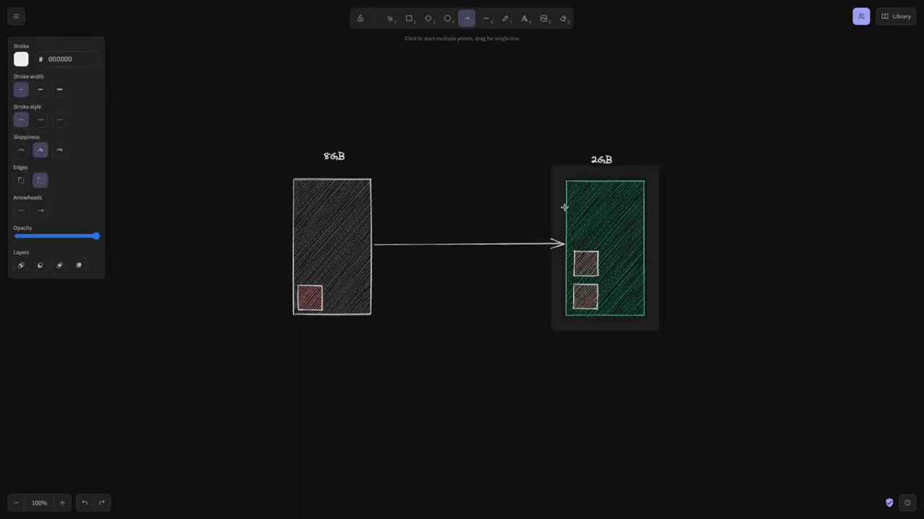
{"action": "left_click_drag", "start_coordinate": [555, 210], "coordinate": [378, 209]}
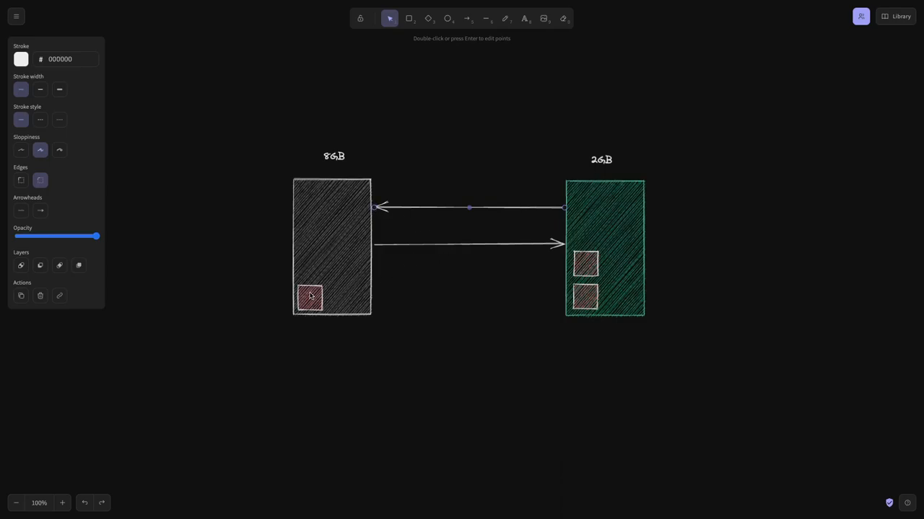
{"action": "left_click_drag", "start_coordinate": [309, 298], "coordinate": [417, 266]}
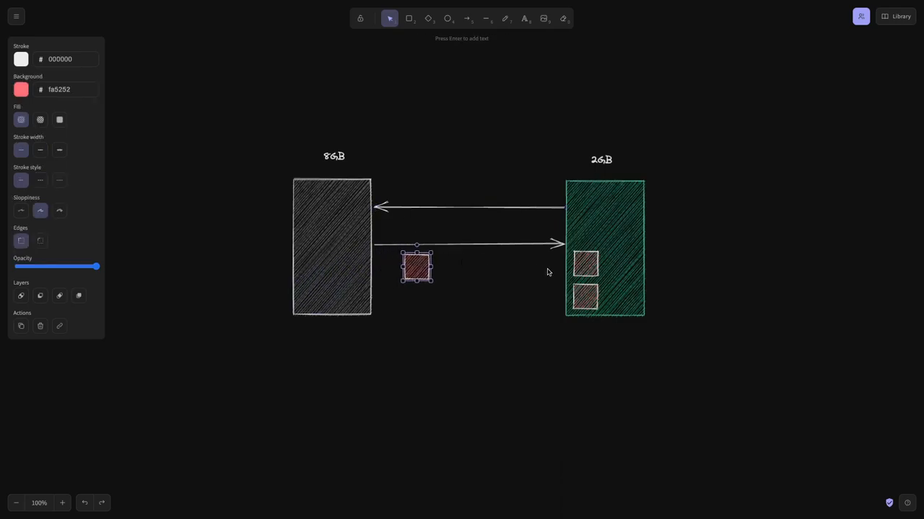
{"action": "left_click_drag", "start_coordinate": [416, 266], "coordinate": [463, 200]}
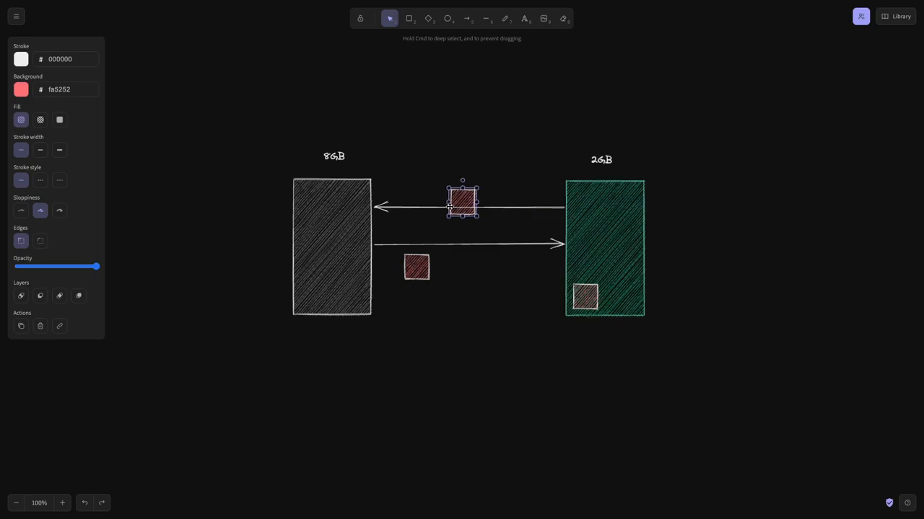
{"action": "left_click_drag", "start_coordinate": [462, 200], "coordinate": [419, 189]}
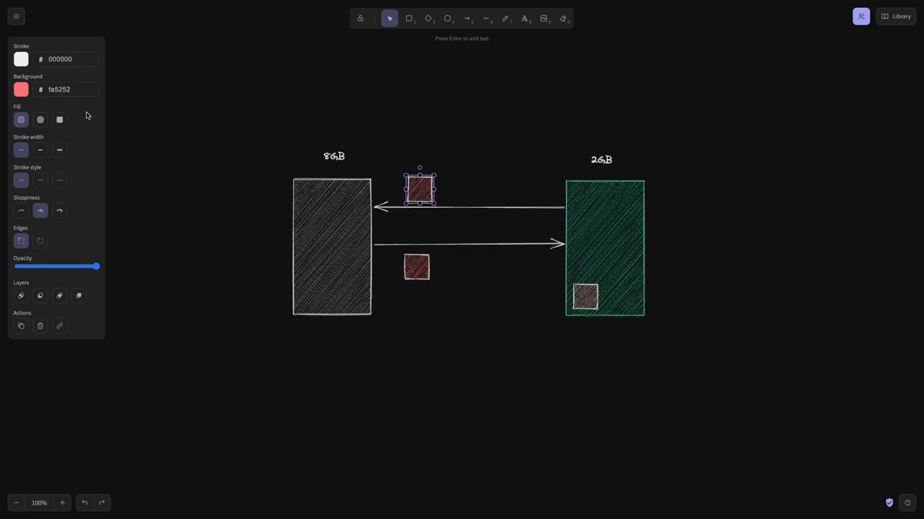
{"action": "left_click", "coordinate": [21, 89]}
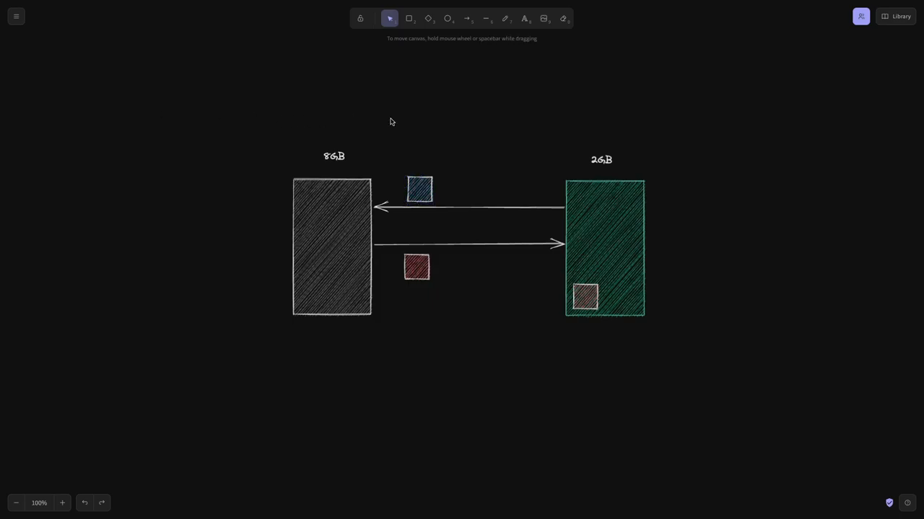
{"action": "left_click_drag", "start_coordinate": [420, 189], "coordinate": [355, 278]}
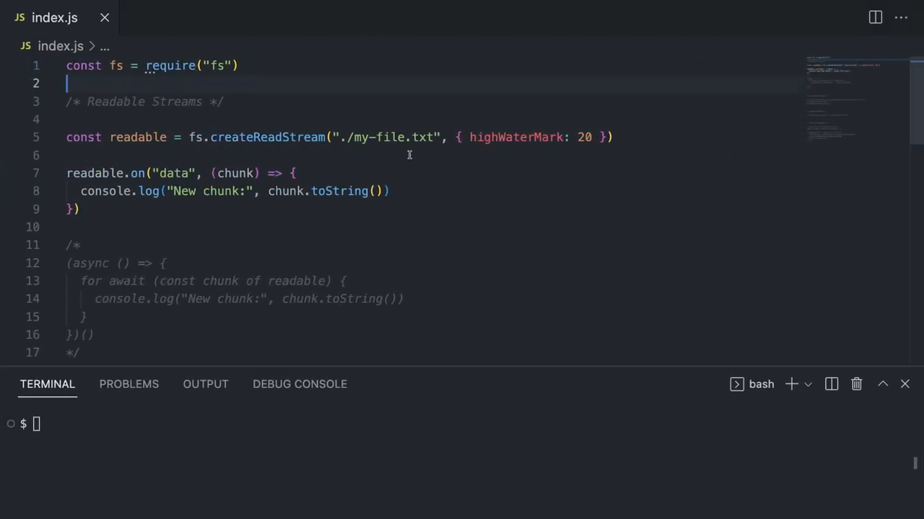
{"action": "mouse_move", "coordinate": [261, 75]}
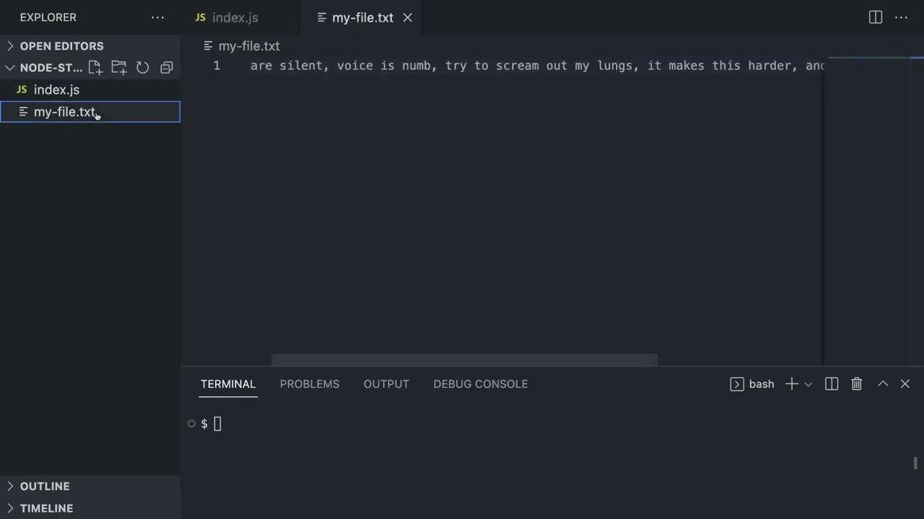
Step: Scroll across the lyric line in my-file.txt, then switch back to index.js
{"action": "scroll", "scroll_direction": "right", "scroll_amount": 3}
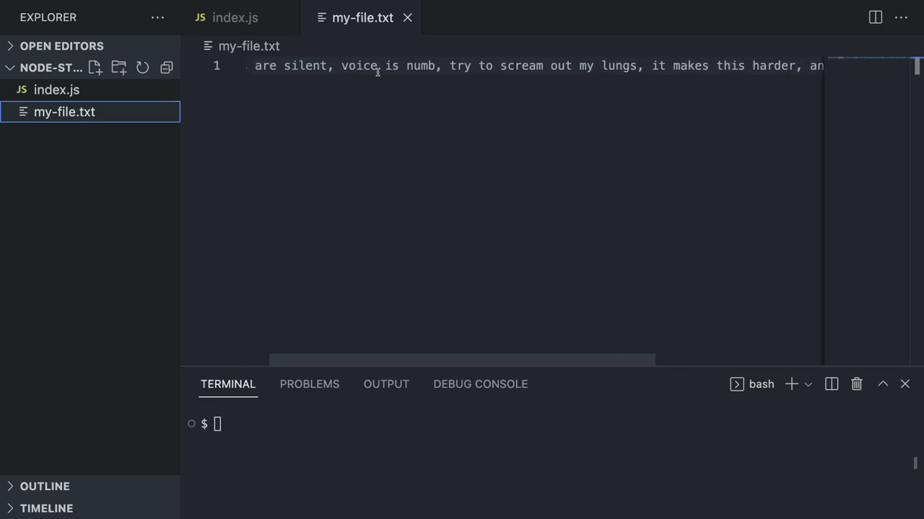
{"action": "left_click", "coordinate": [235, 17]}
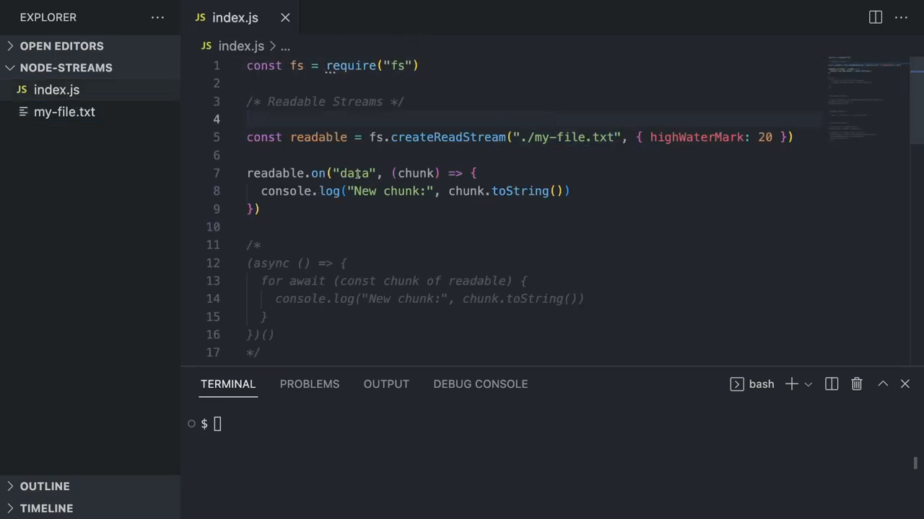
{"action": "mouse_move", "coordinate": [318, 137]}
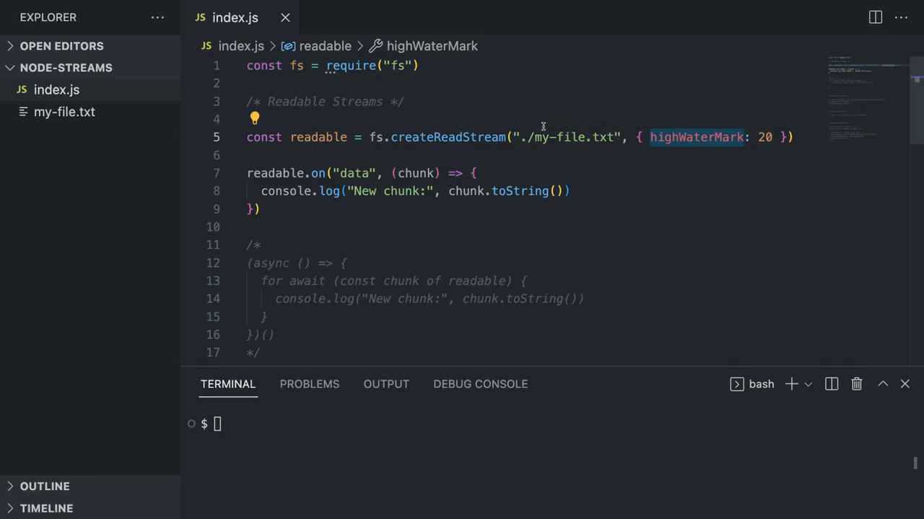
Step: Check my-file.txt, then write the comment '// 183 BYTES, 20 BYTES chunk' in index.js
{"action": "left_click", "coordinate": [64, 112]}
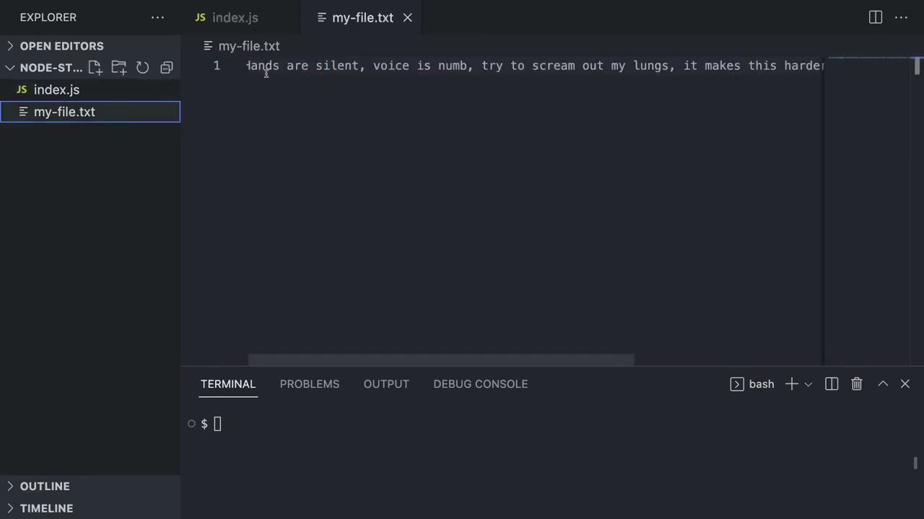
{"action": "left_click", "coordinate": [234, 18]}
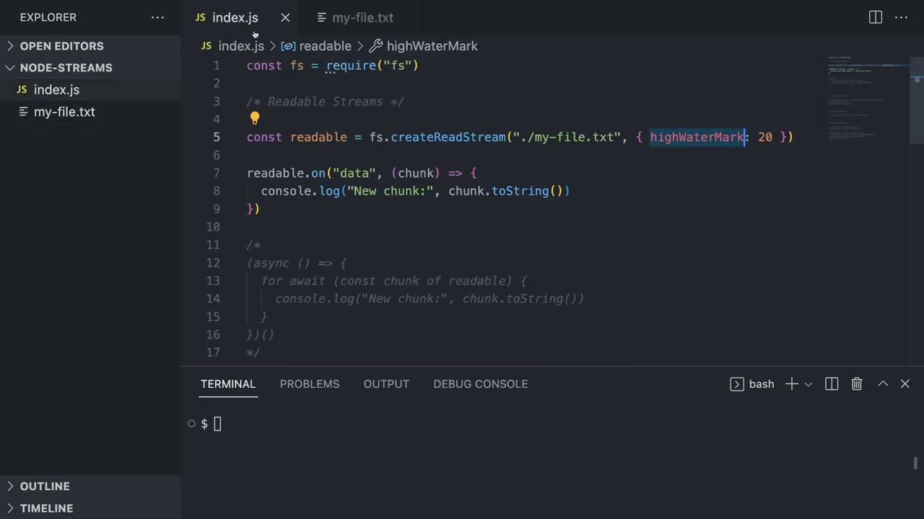
{"action": "type", "text": "//"}
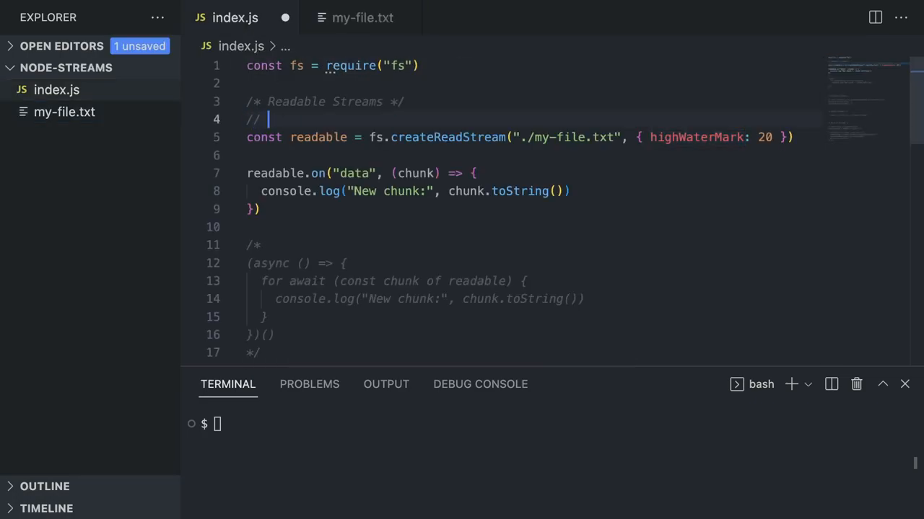
{"action": "type", "text": "183 BYTES,"}
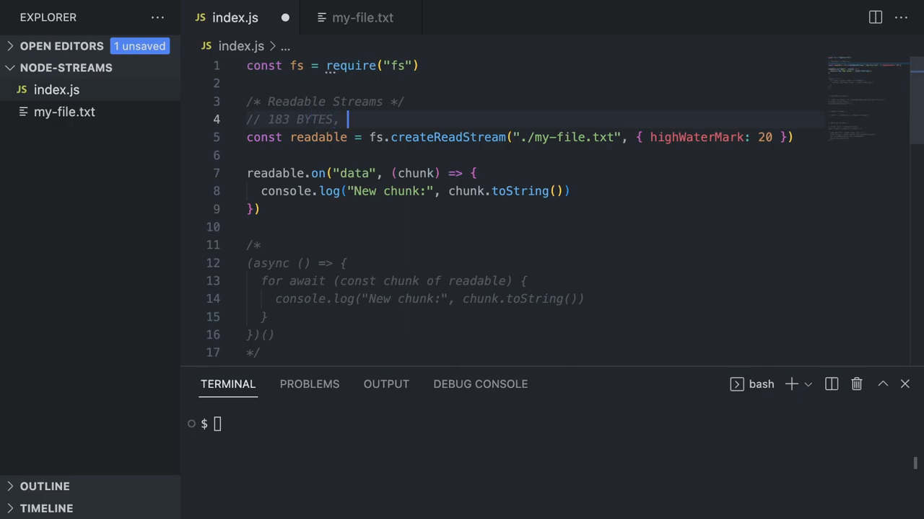
{"action": "type", "text": "20 BYTES"}
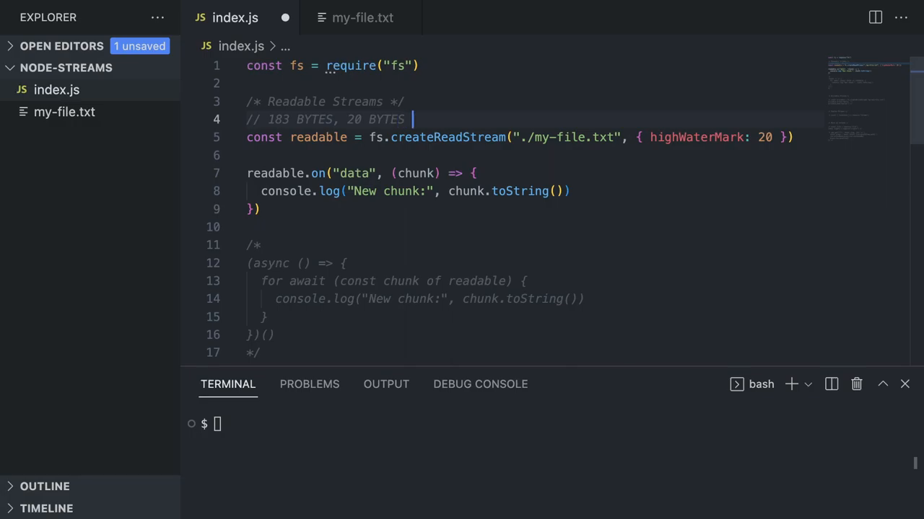
{"action": "type", "text": "chunk"}
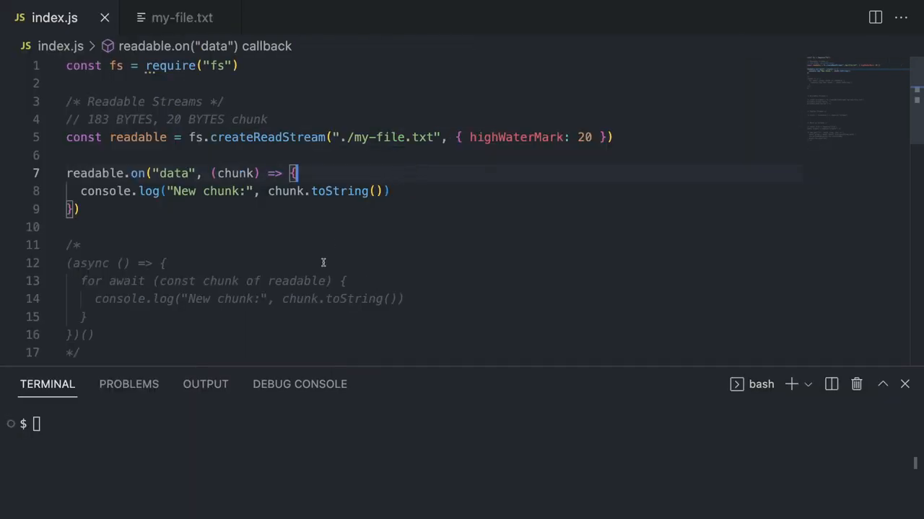
Step: Run node index.js, change highWaterMark to 40, and rerun to see three chunks
{"action": "type", "text": "node index"}
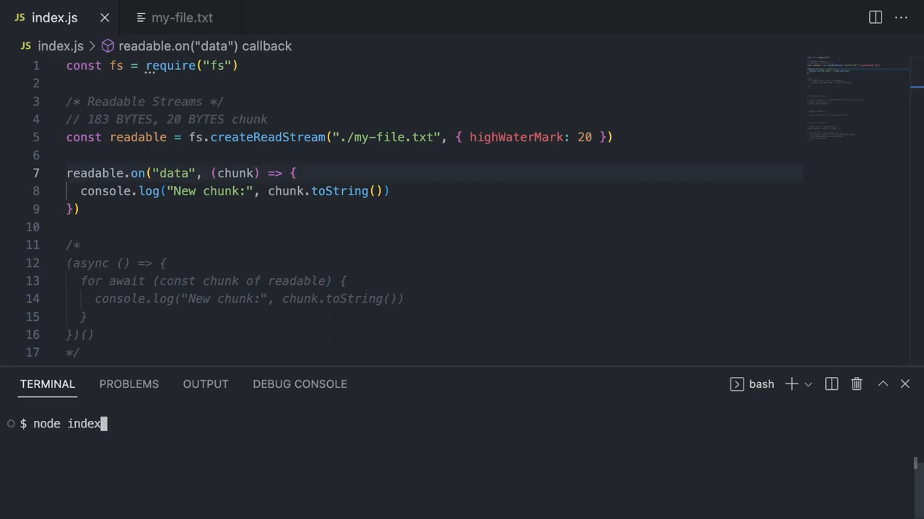
{"action": "key", "text": "Enter"}
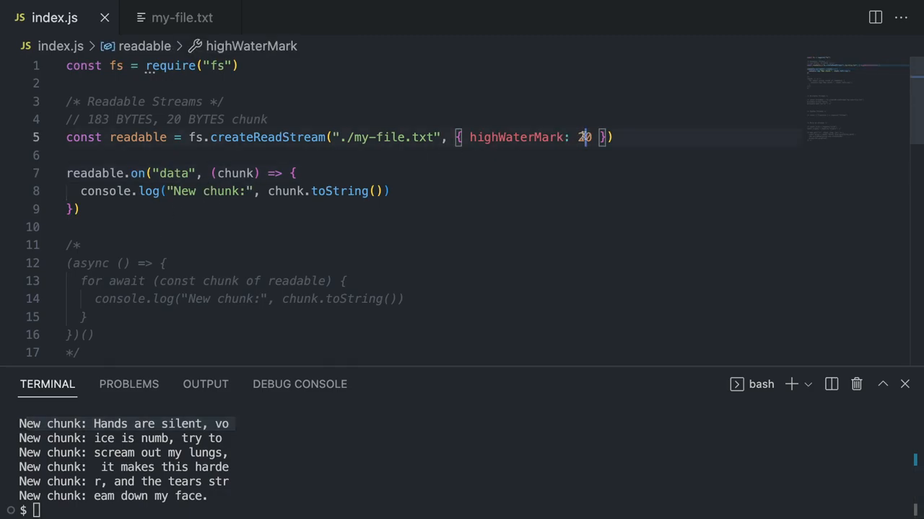
{"action": "type", "text": "4"}
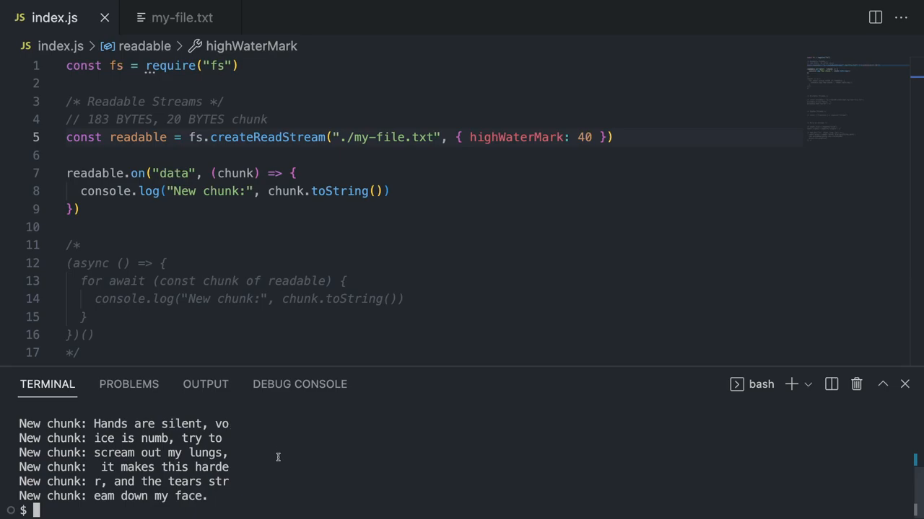
{"action": "type", "text": "node index.js"}
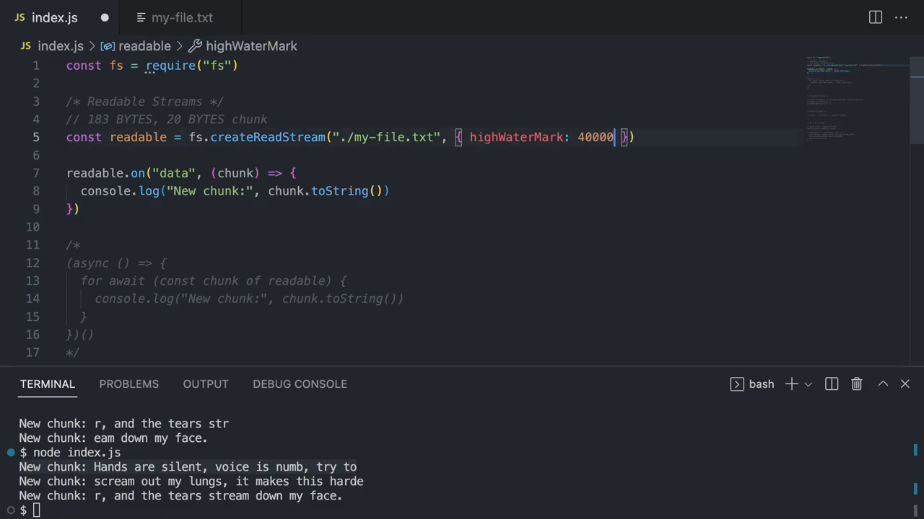
{"action": "type", "text": "0"}
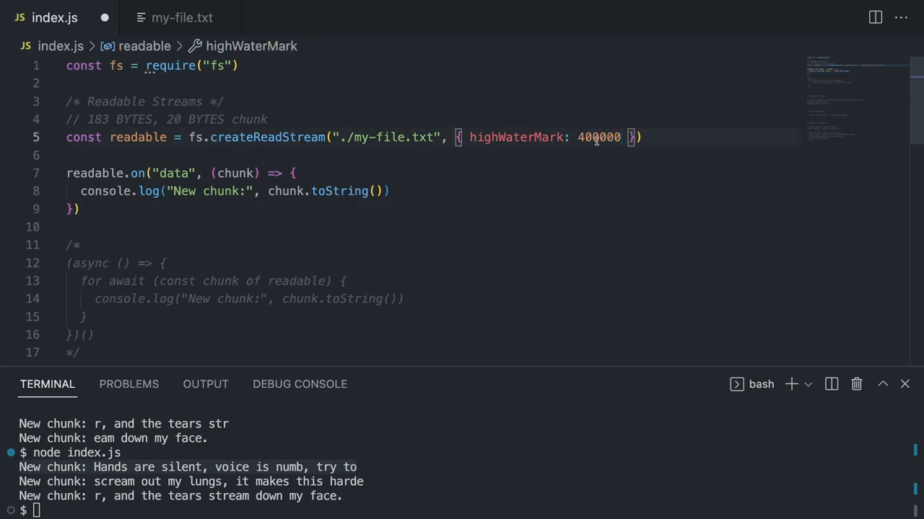
{"action": "key", "text": "Backspace"}
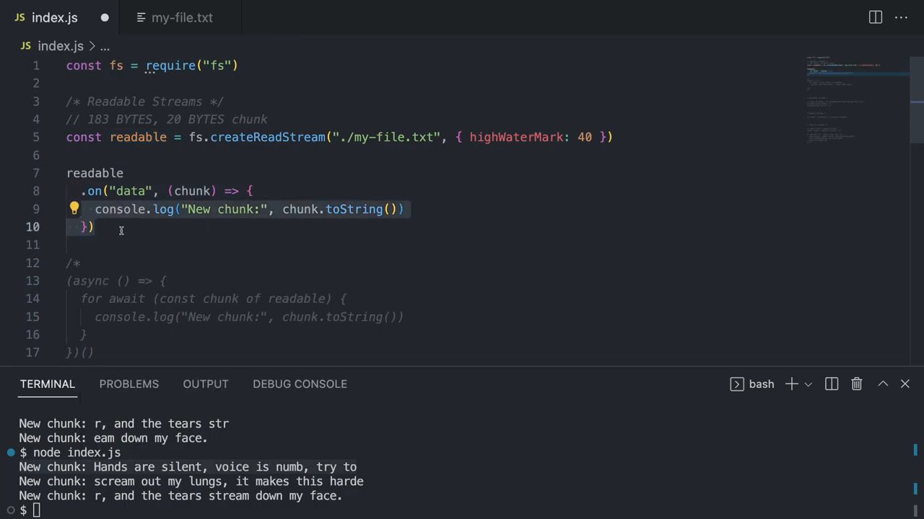
Step: Reformat the readable data listener as a chained .on( call
{"action": "left_click", "coordinate": [84, 245]}
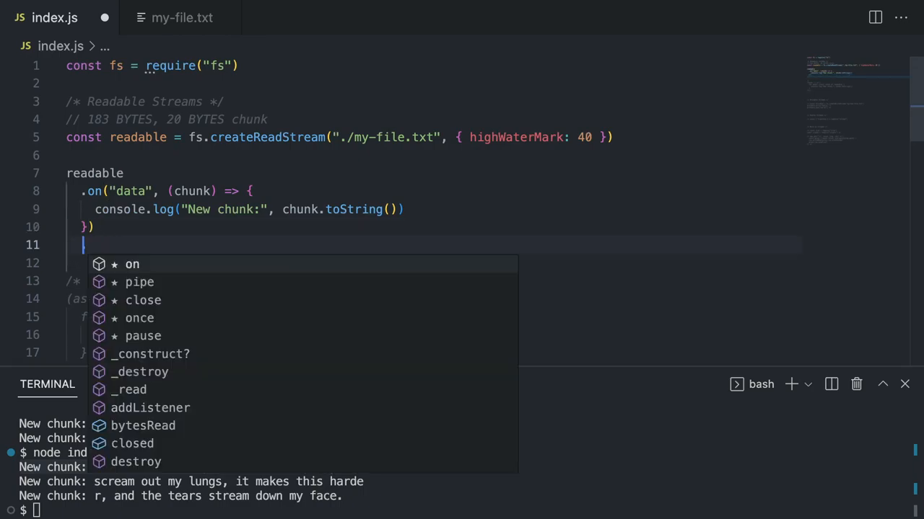
{"action": "type", "text": ".on"}
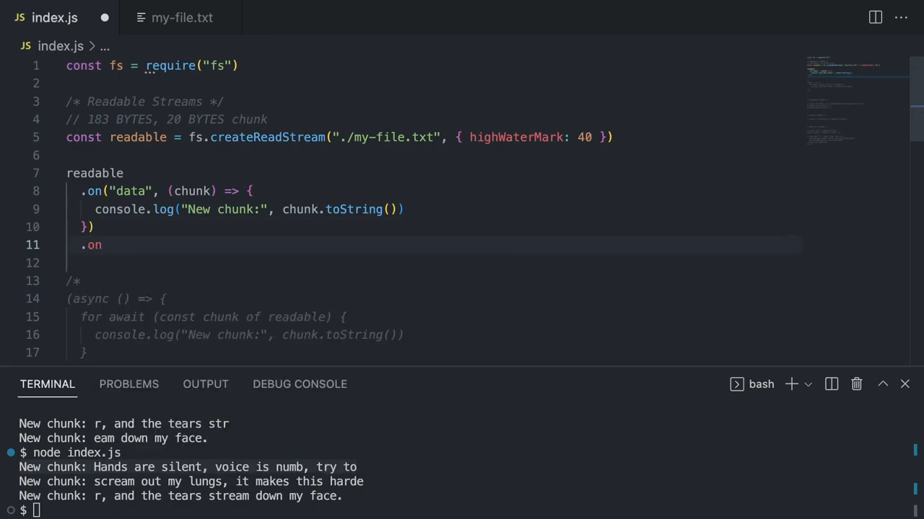
{"action": "type", "text": "("}
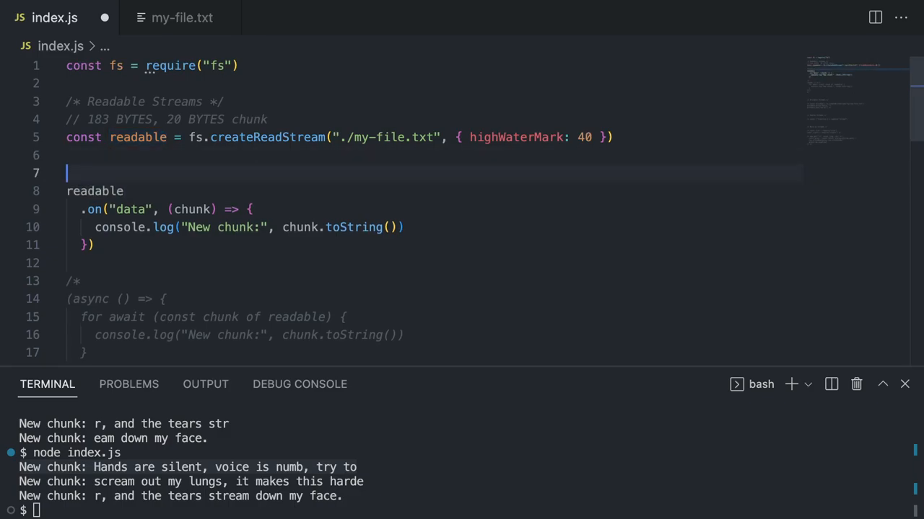
Step: Declare the chunkCount counter with let chunkCount = 0
{"action": "type", "text": "let chunknU"}
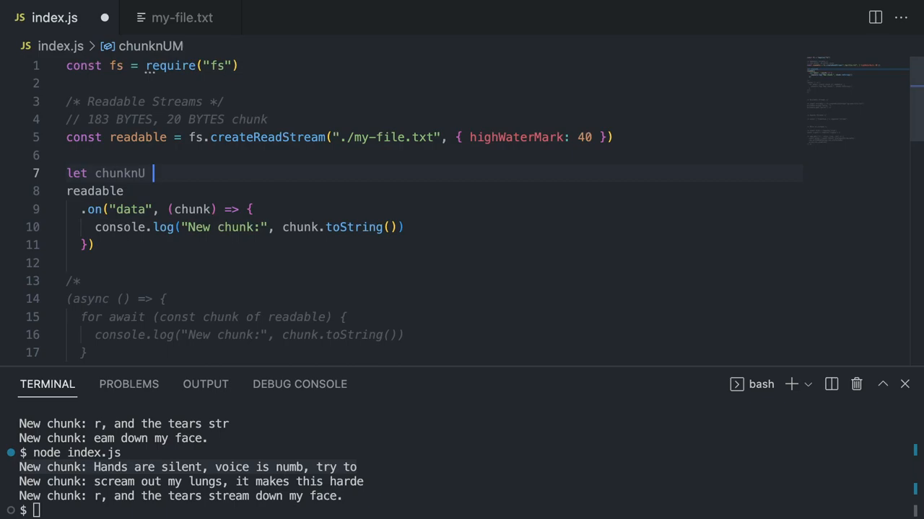
{"action": "key", "text": "BackSpace"}
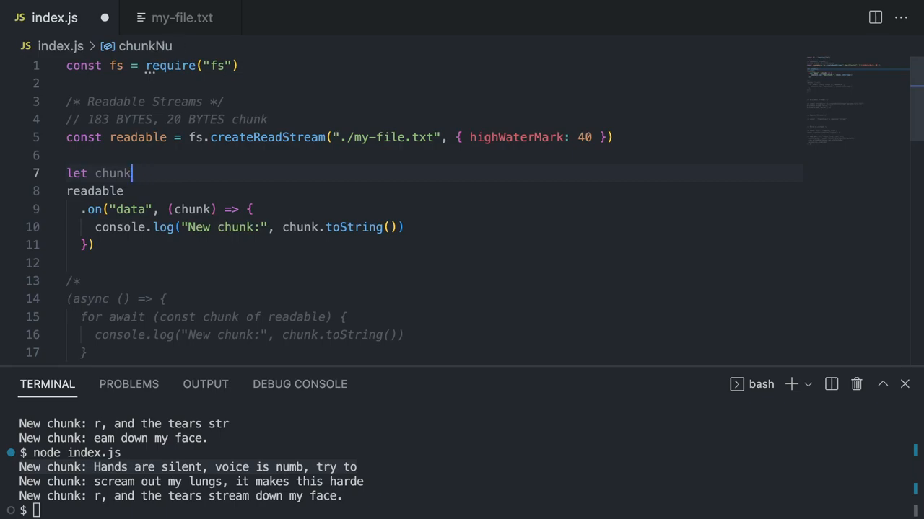
{"action": "type", "text": "Count = 0"}
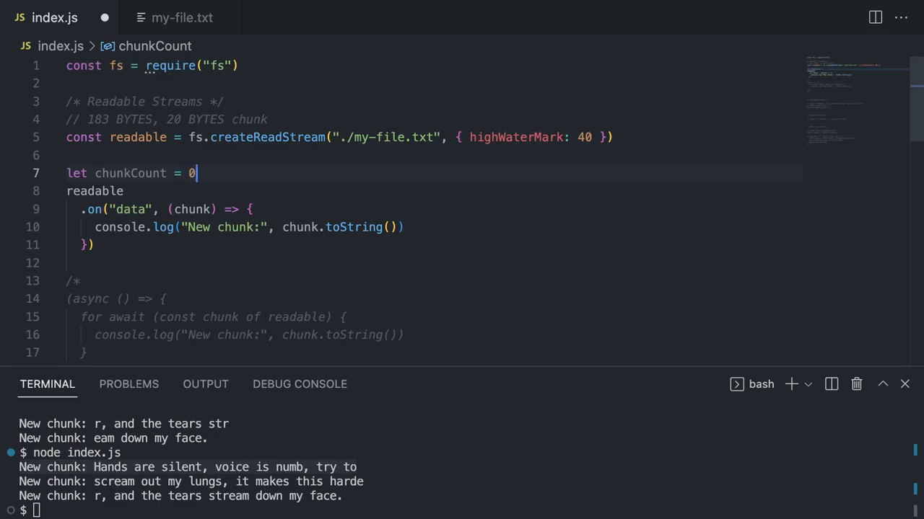
{"action": "mouse_move", "coordinate": [237, 189]}
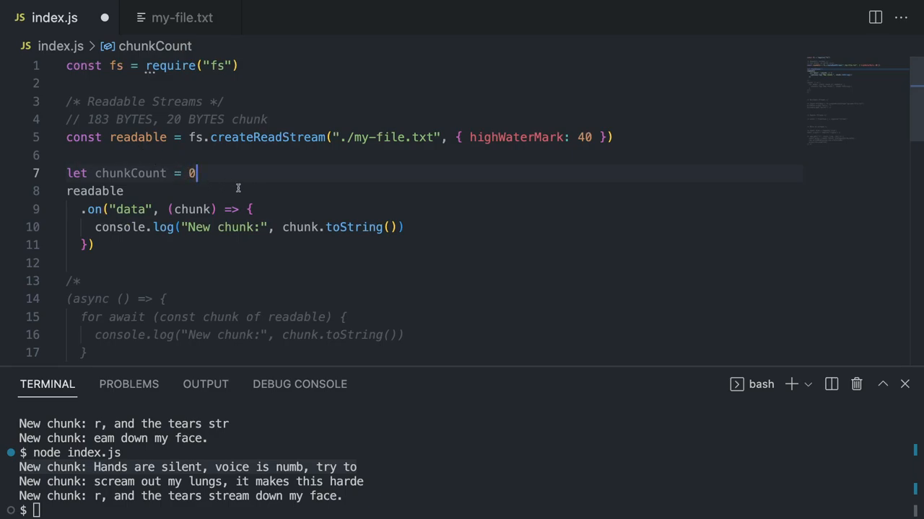
Step: Add 'if (chunkCount === 2) { readable.pause() }' inside the data handler
{"action": "left_click", "coordinate": [583, 137]}
{"action": "type", "text": "2"}
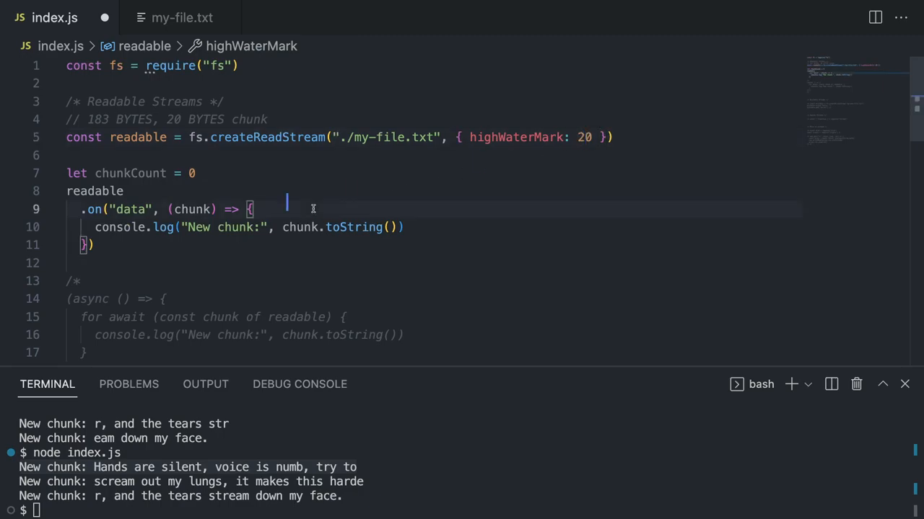
{"action": "type", "text": "if"}
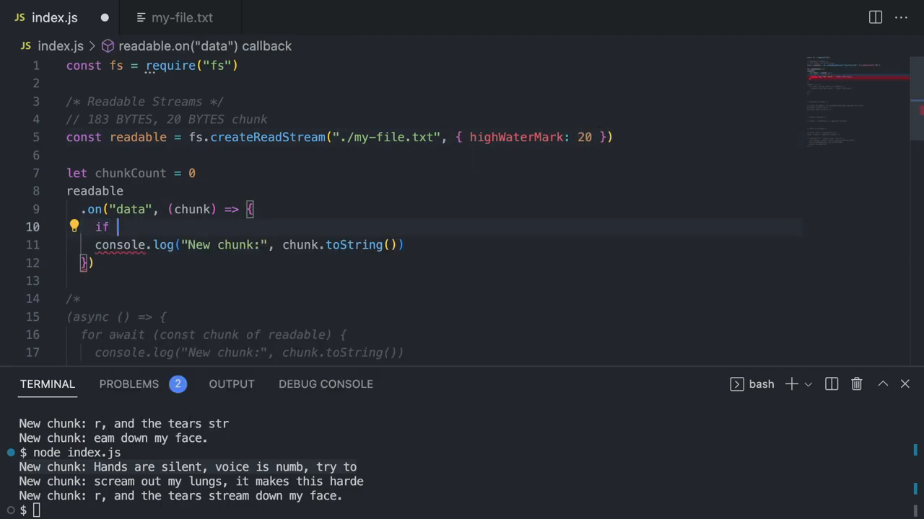
{"action": "type", "text": "(chunkCount"}
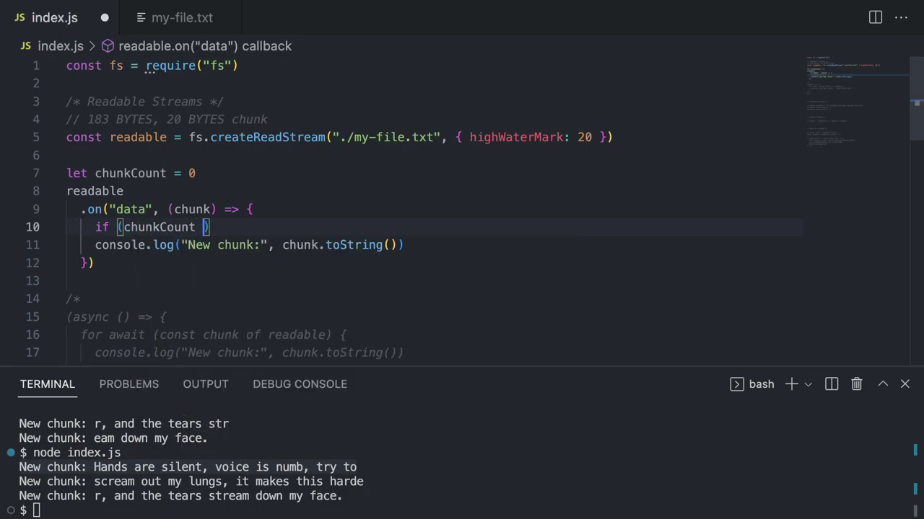
{"action": "type", "text": "=== 2"}
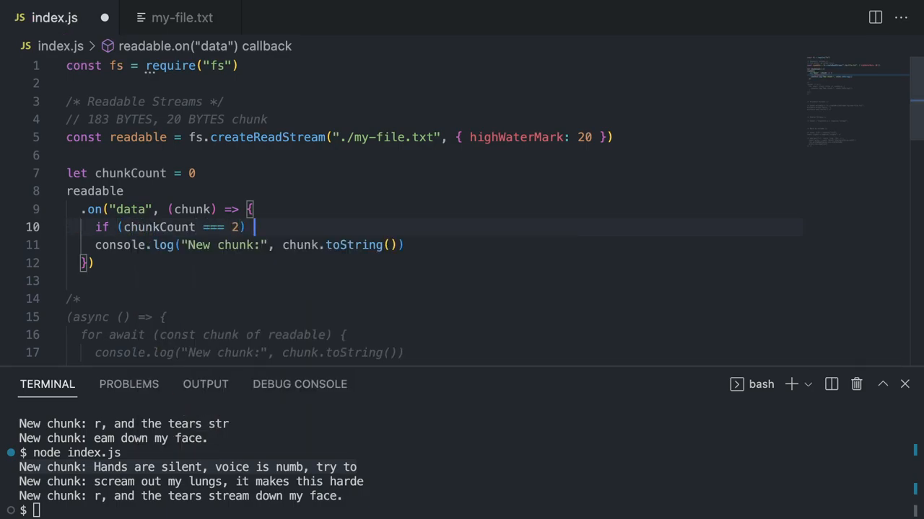
{"action": "type", "text": "{"}
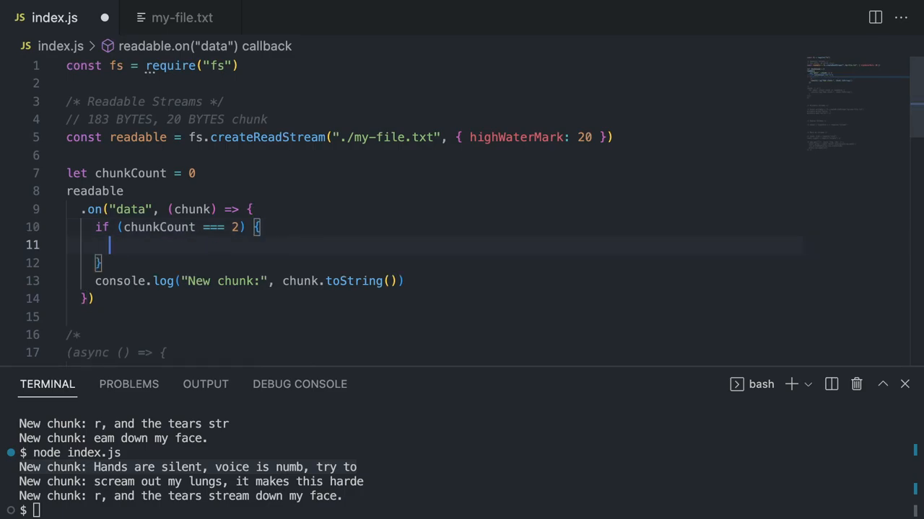
{"action": "type", "text": "readable"}
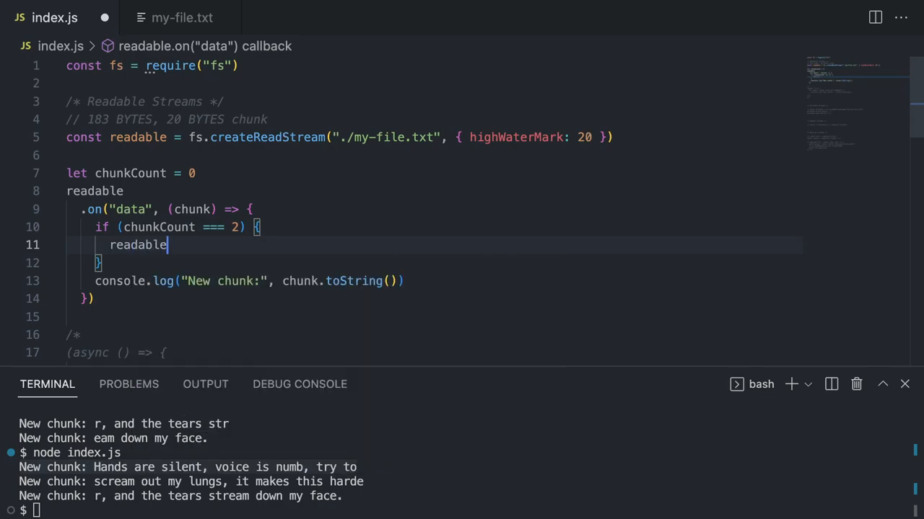
{"action": "type", "text": ".pause()"}
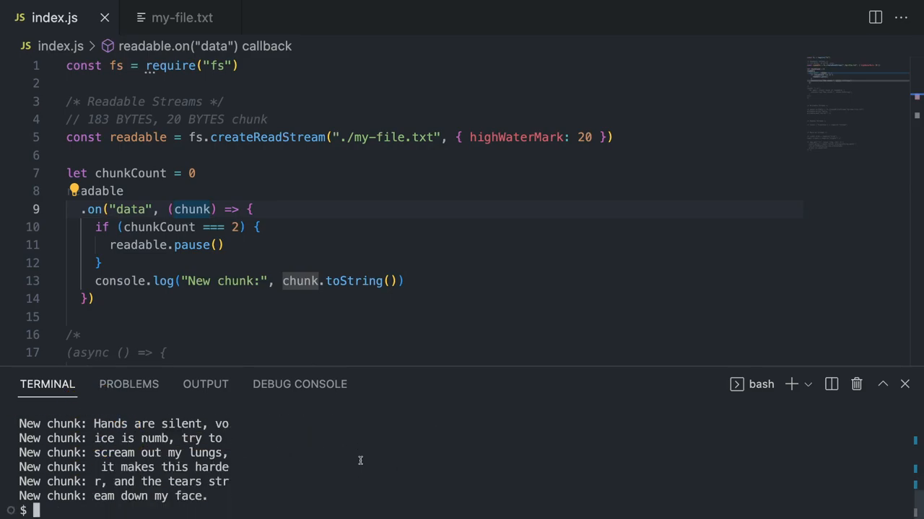
{"action": "mouse_move", "coordinate": [299, 281]}
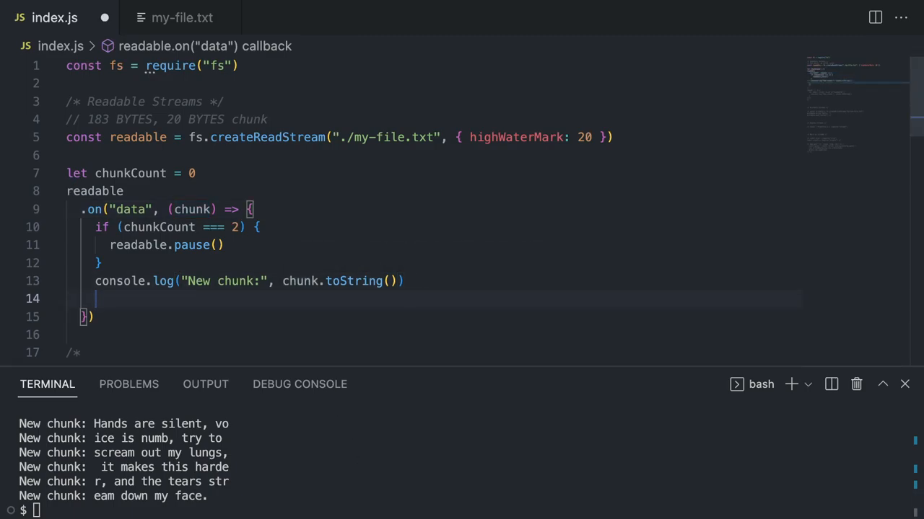
Step: Add chunkCount++ after the console.log in the data handler
{"action": "type", "text": "chu"}
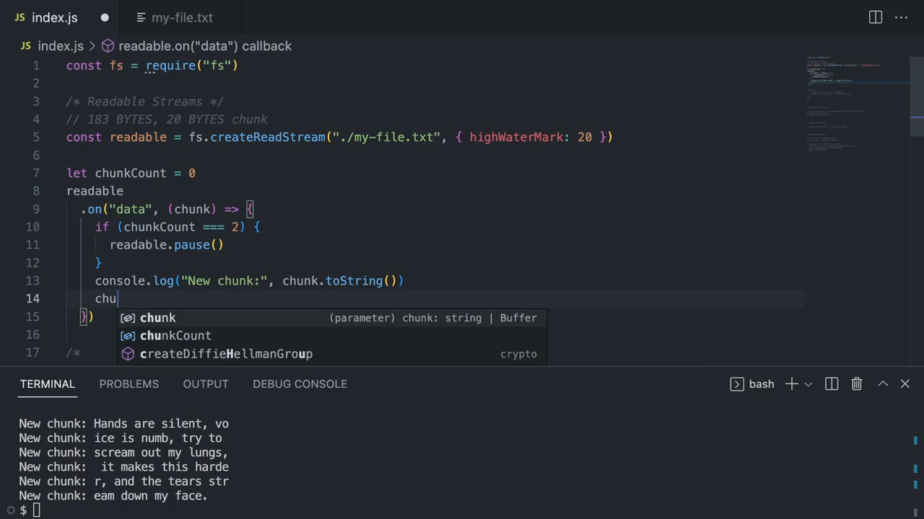
{"action": "type", "text": "nkCount++"}
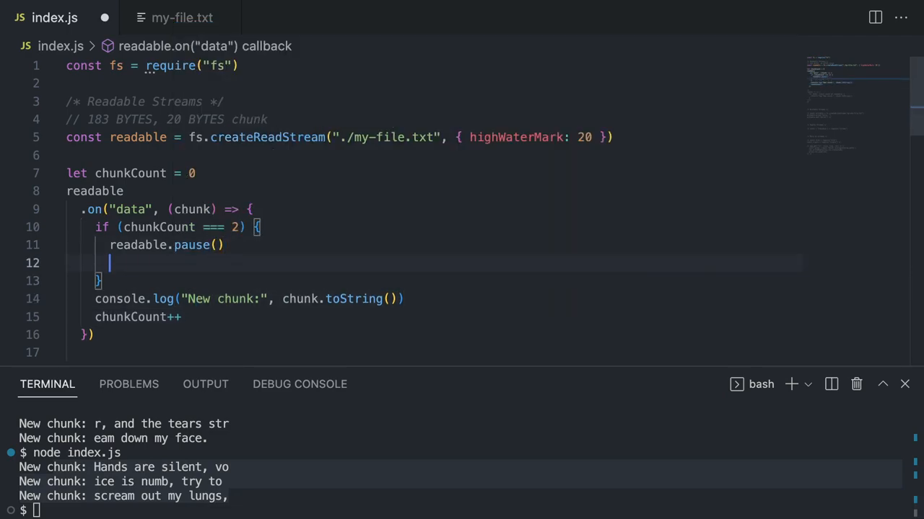
Step: Wrap readable.resume() in a setTimeout with a 3000 ms delay
{"action": "type", "text": "setTimeout"}
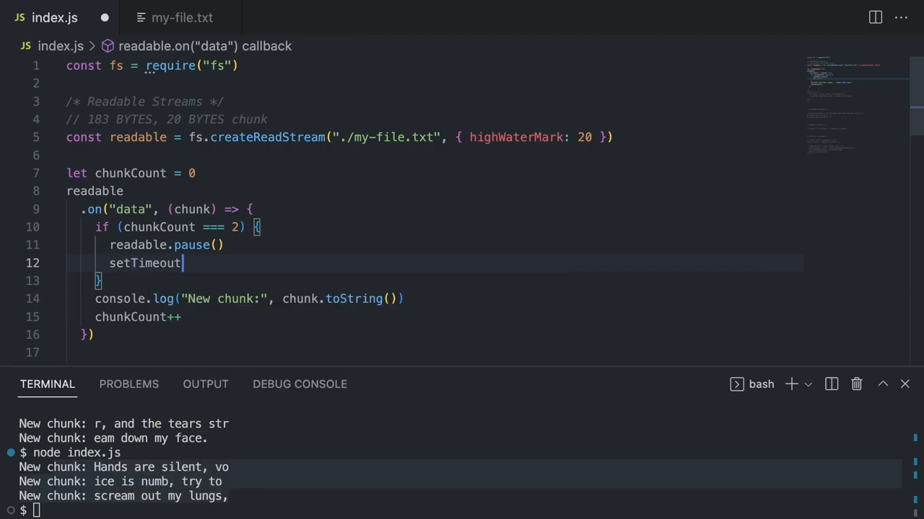
{"action": "type", "text": "() => {"}
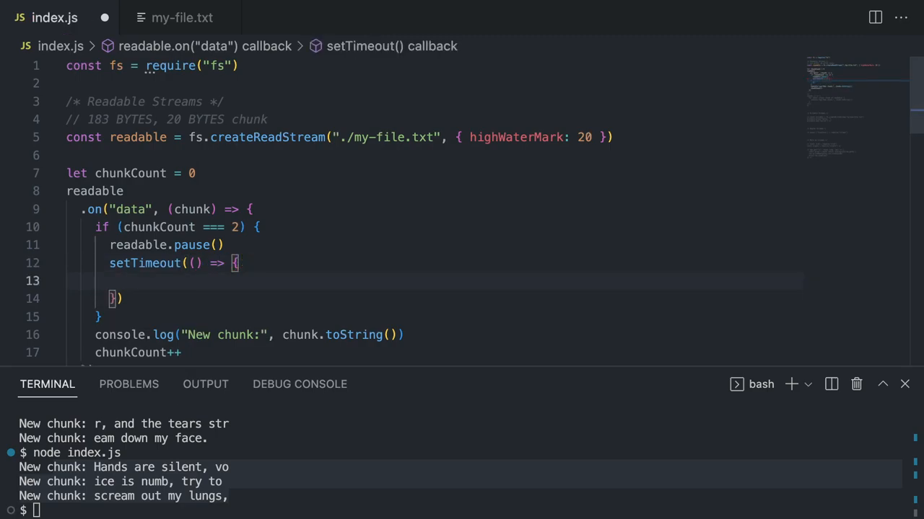
{"action": "type", "text": "read"}
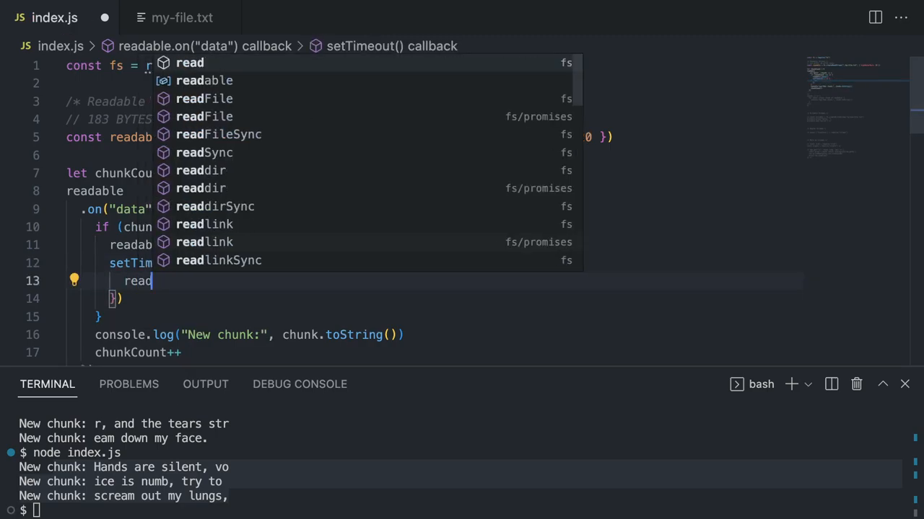
{"action": "type", "text": "a"}
{"action": "left_click", "coordinate": [435, 298]}
{"action": "type", "text": ", "}
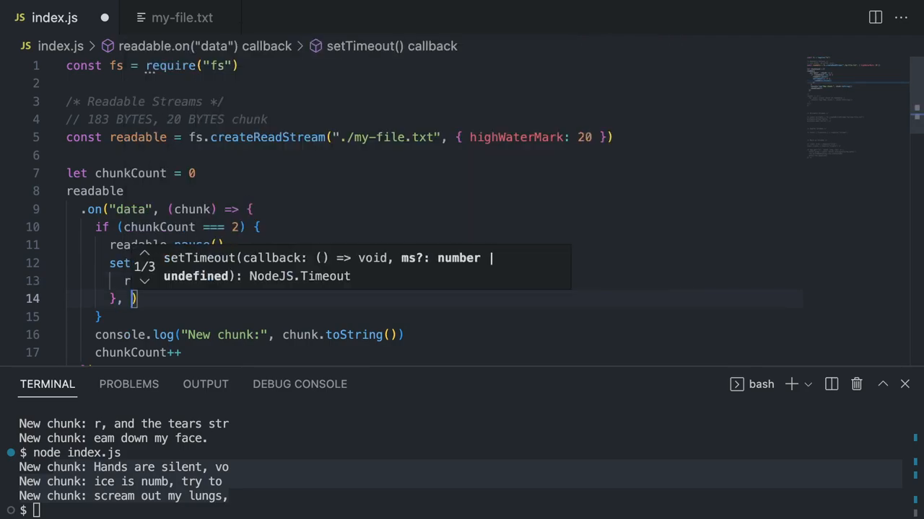
{"action": "type", "text": "3000"}
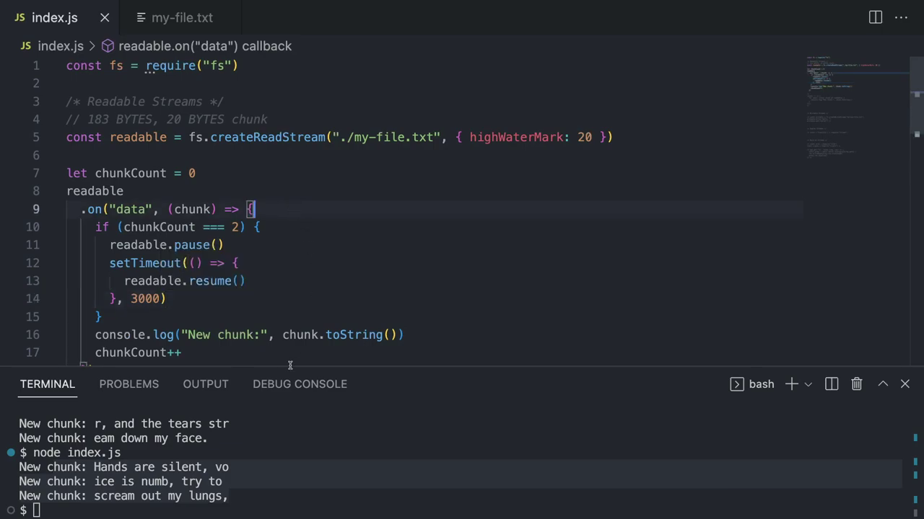
Step: Clear the terminal, run node index.js, and scroll through all printed chunks
{"action": "type", "text": "clear"}
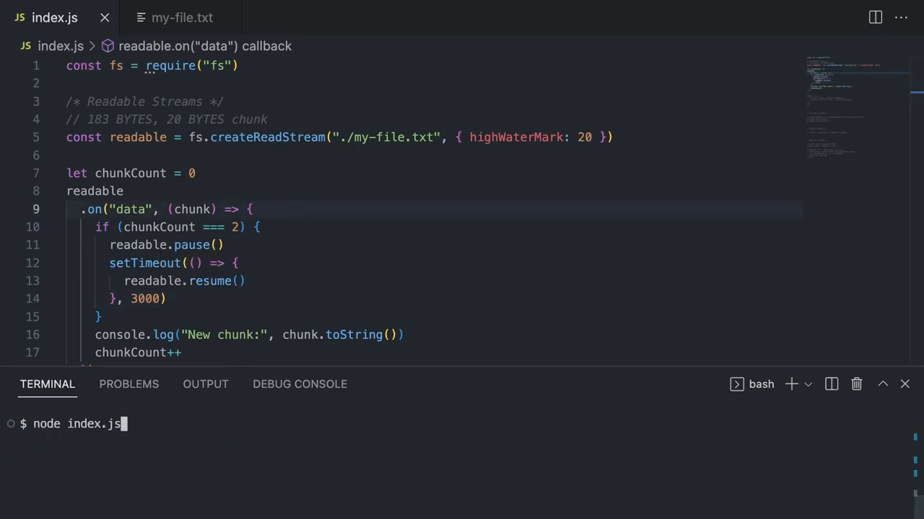
{"action": "key", "text": "Enter"}
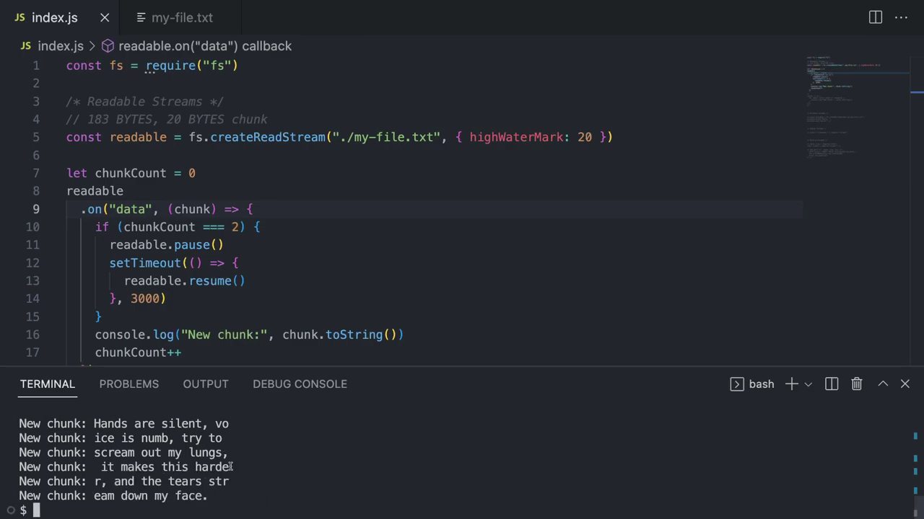
{"action": "scroll", "scroll_direction": "down", "scroll_amount": 3}
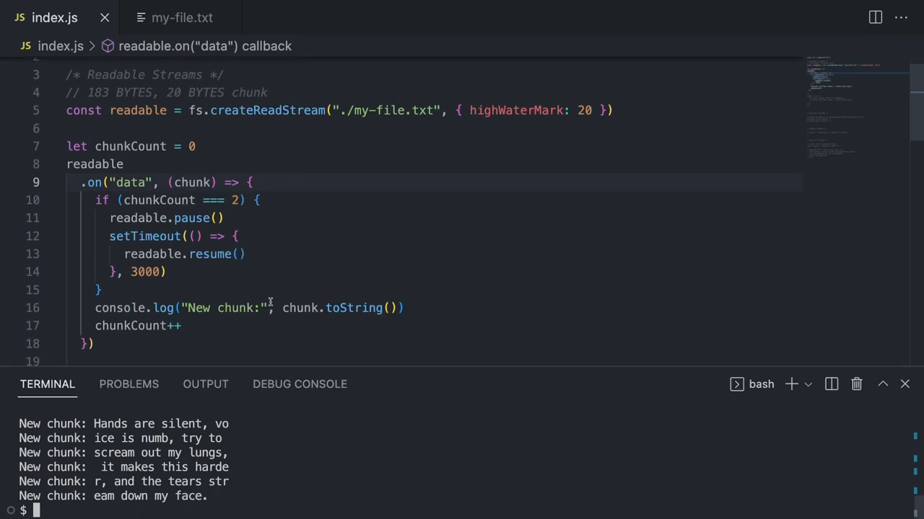
{"action": "scroll", "scroll_direction": "down", "scroll_amount": 3}
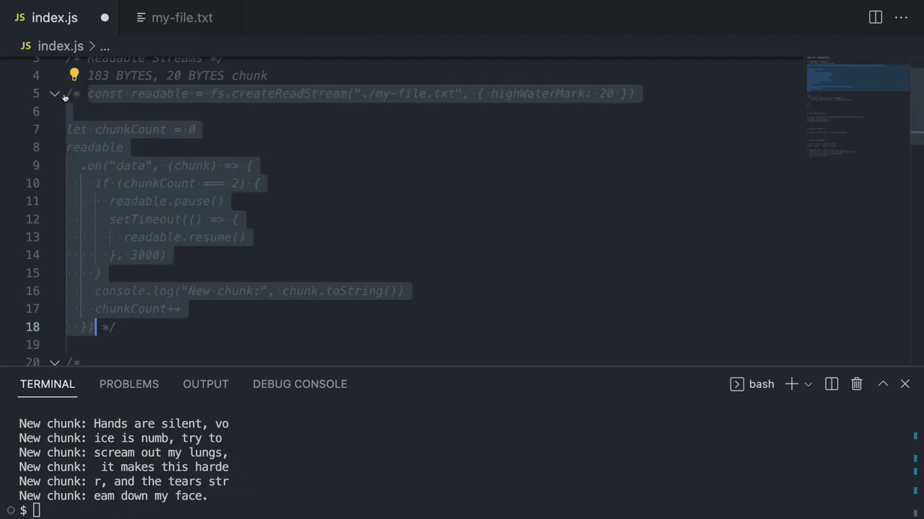
Step: Fold the commented-out readable block and write an async for await loop over readable
{"action": "left_click", "coordinate": [54, 95]}
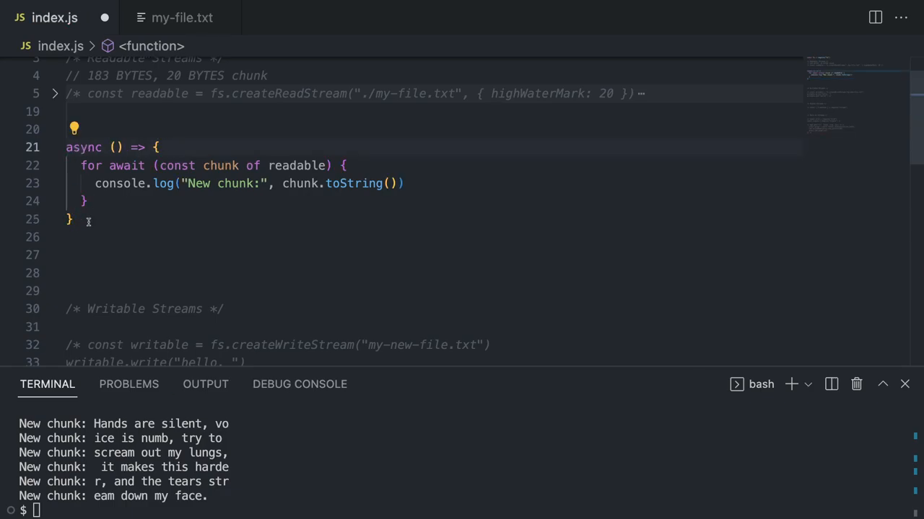
{"action": "type", "text": "await"}
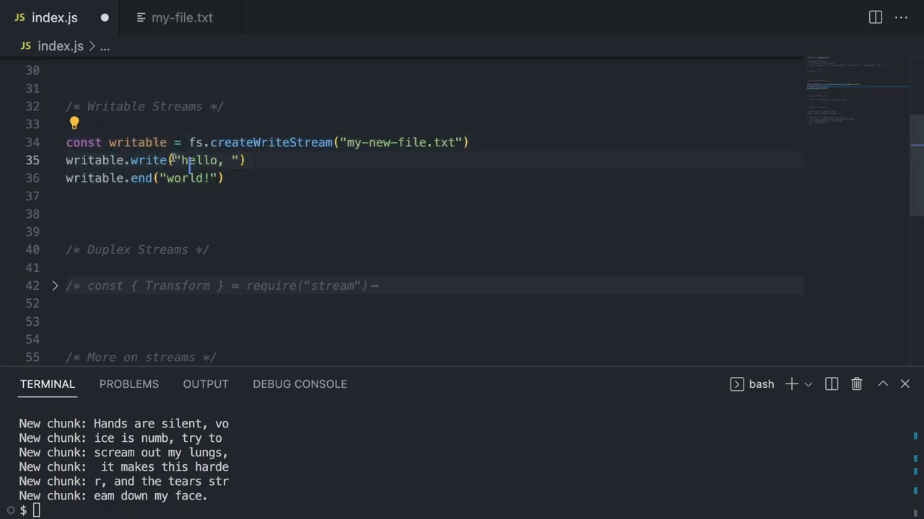
{"action": "mouse_move", "coordinate": [225, 142]}
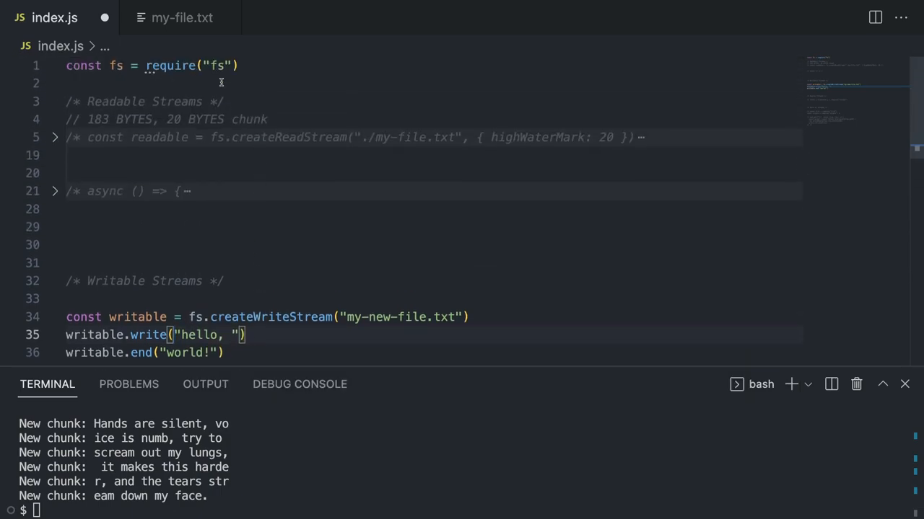
Step: Comment out the for-await chunk loop, activate the Writable Streams code, and save index.js
{"action": "scroll", "scroll_direction": "down", "scroll_amount": 3}
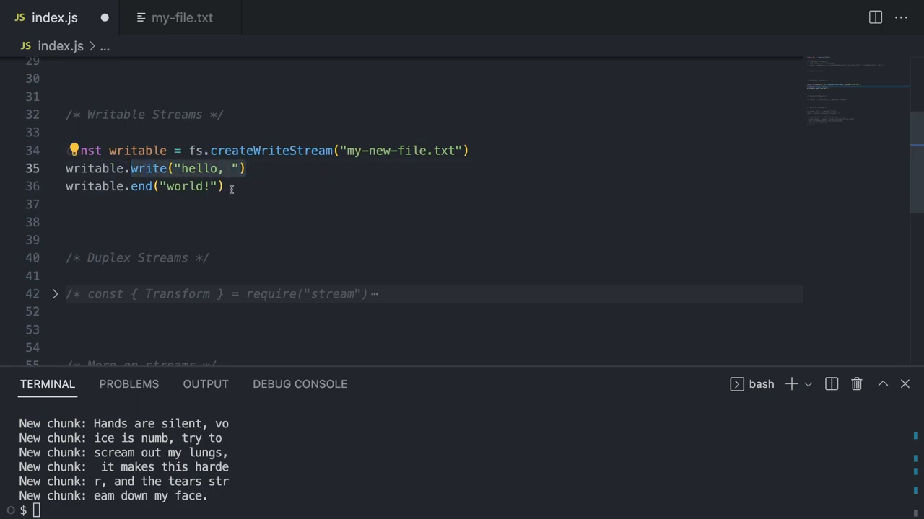
{"action": "mouse_move", "coordinate": [141, 186]}
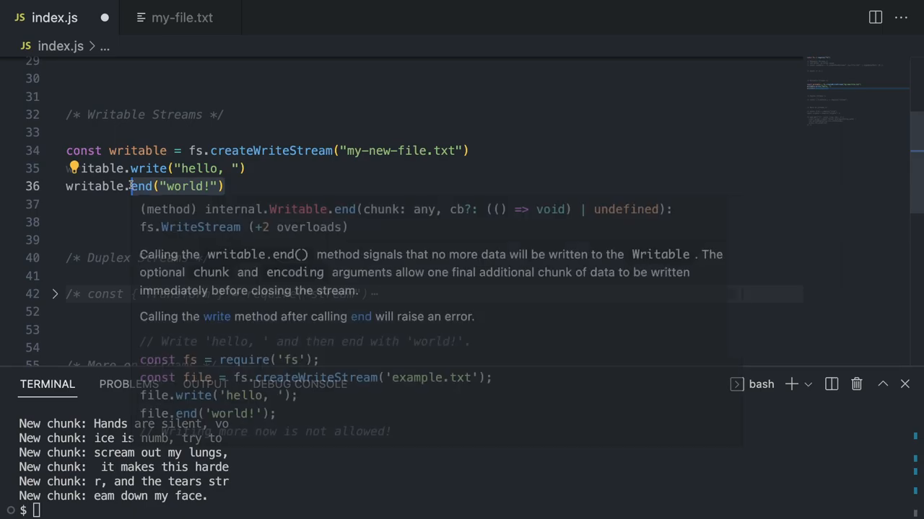
{"action": "mouse_move", "coordinate": [148, 168]}
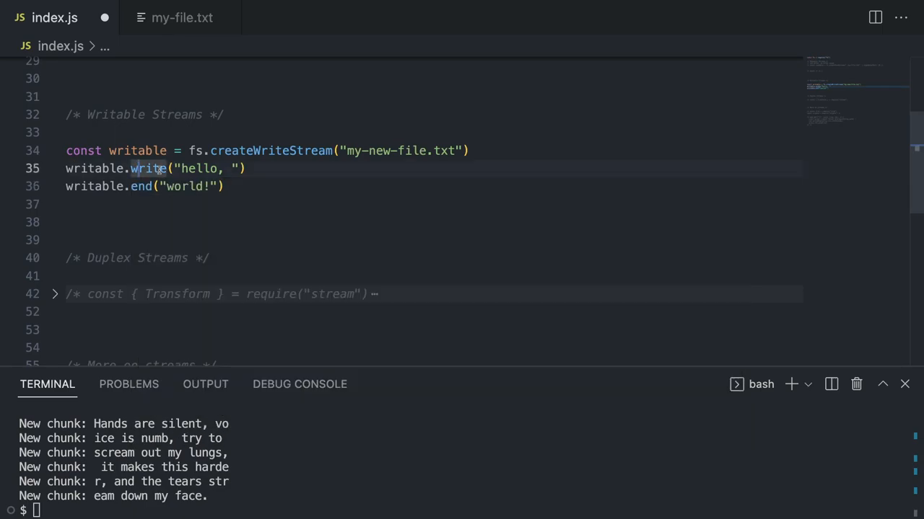
{"action": "mouse_move", "coordinate": [148, 168]}
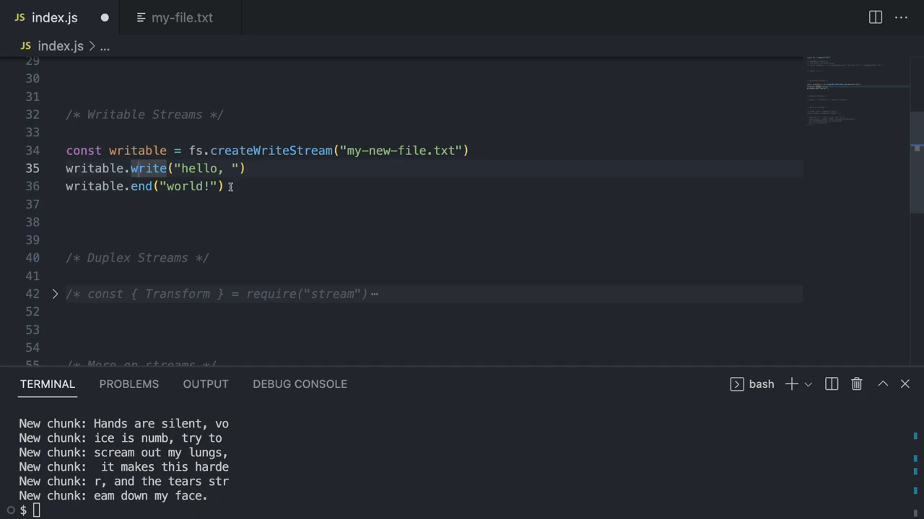
{"action": "key", "text": "Ctrl+s"}
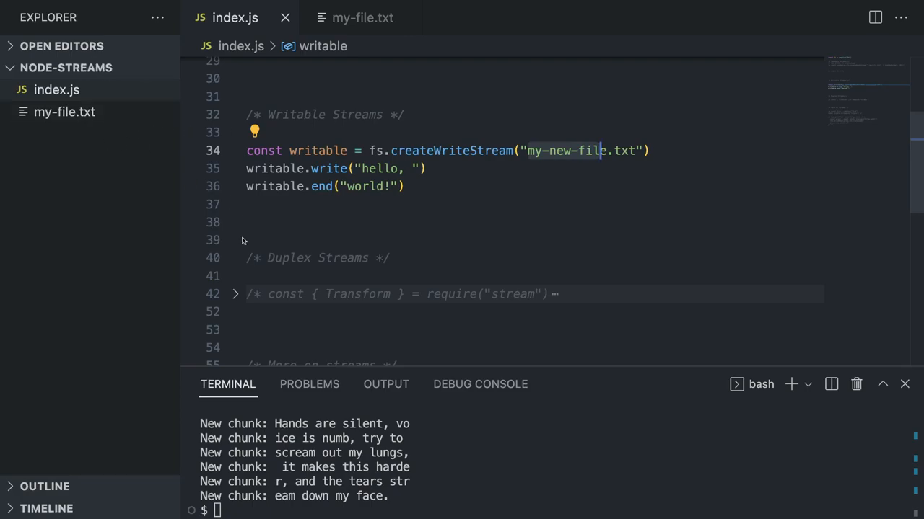
Step: Clear the terminal, switch back to index.js, and close the my-new-file.txt tab
{"action": "type", "text": "clear"}
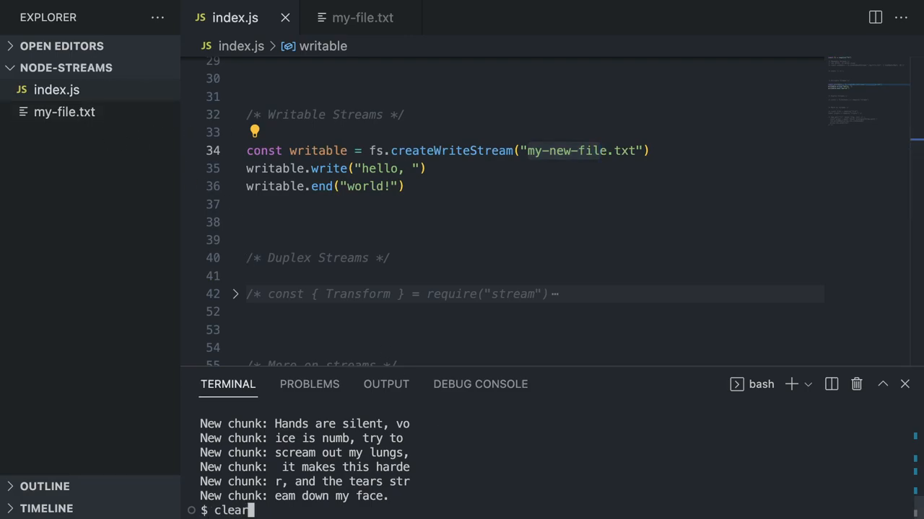
{"action": "type", "text": "node index.js"}
{"action": "key", "text": "Enter"}
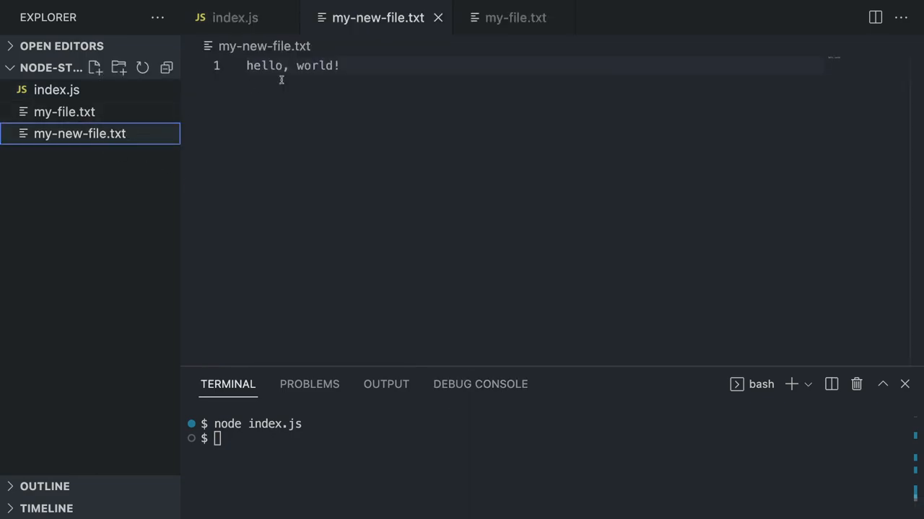
{"action": "left_click", "coordinate": [234, 17]}
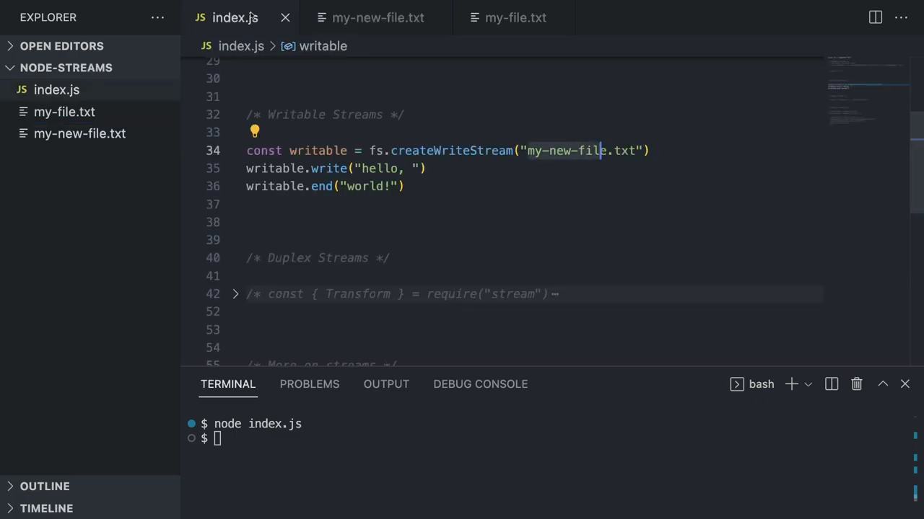
{"action": "mouse_move", "coordinate": [439, 17]}
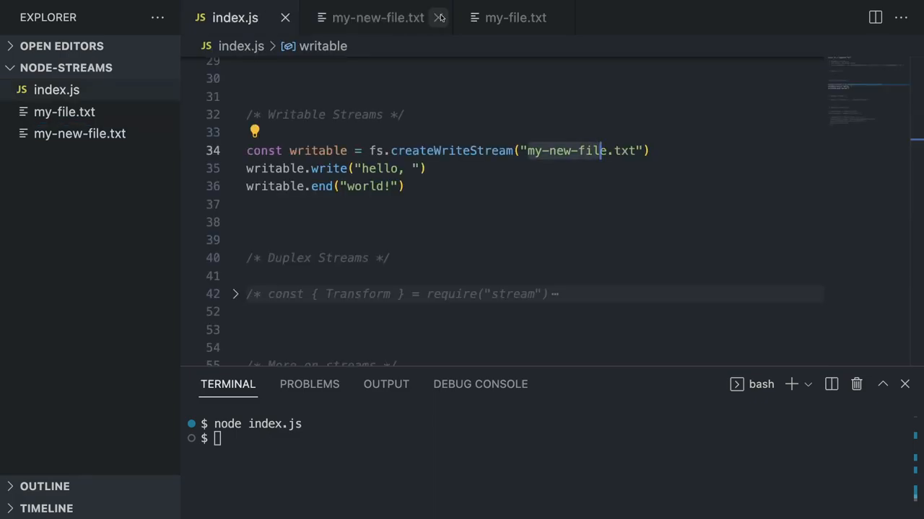
{"action": "left_click", "coordinate": [439, 17]}
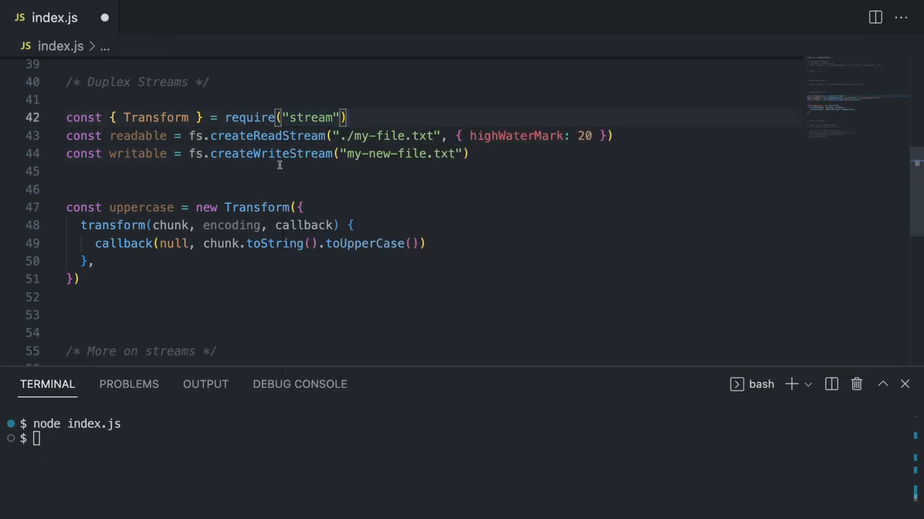
{"action": "mouse_move", "coordinate": [342, 153]}
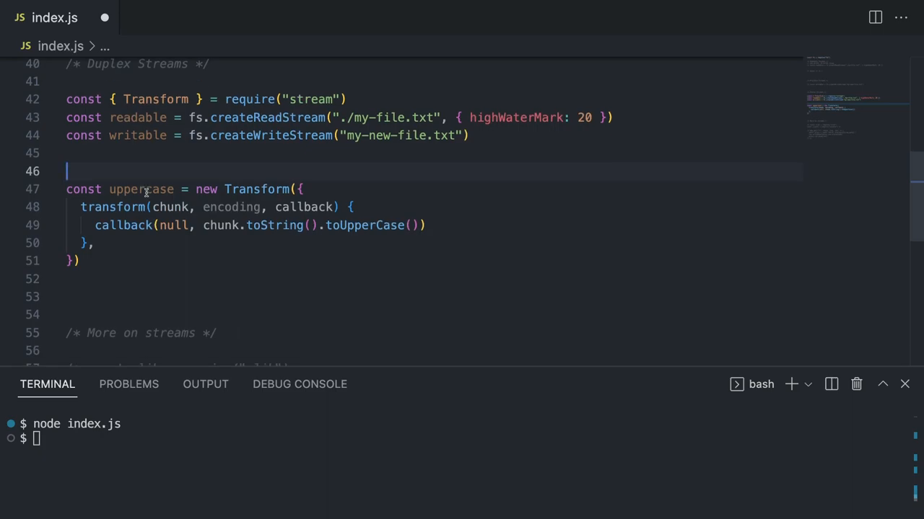
Step: Review the uppercase transform and its chunk.toString() call, then start a new line below it
{"action": "double_click", "coordinate": [140, 189]}
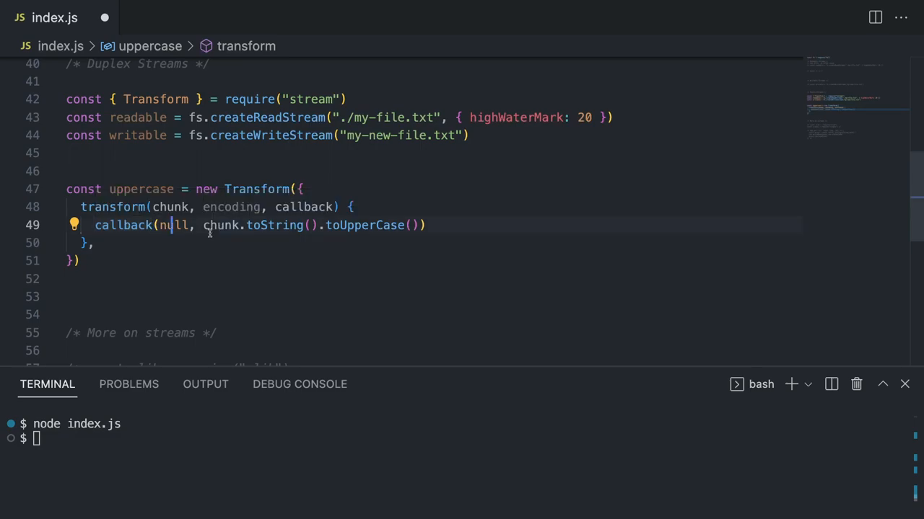
{"action": "left_click_drag", "start_coordinate": [203, 225], "coordinate": [321, 225]}
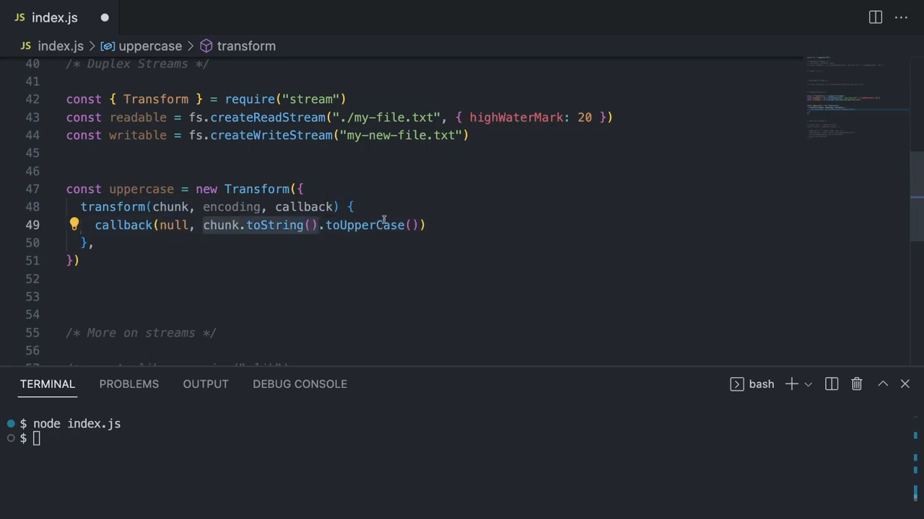
{"action": "left_click", "coordinate": [81, 261]}
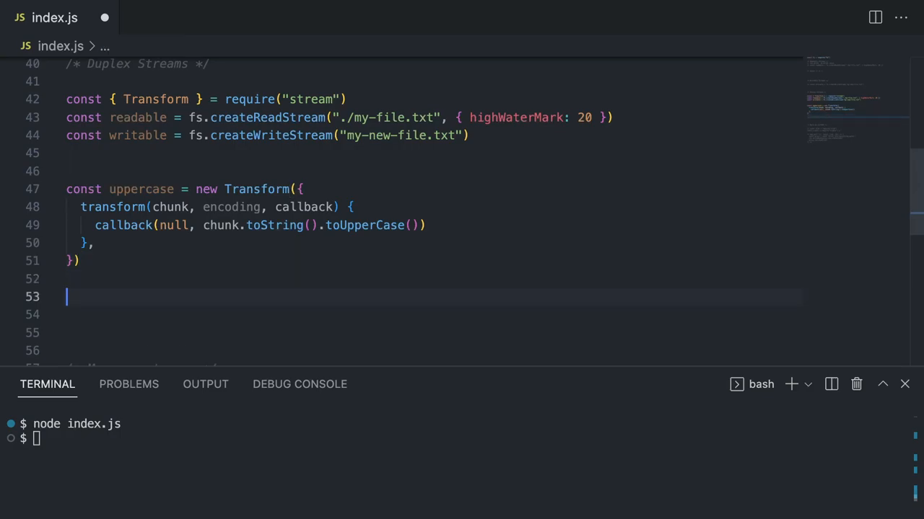
Step: Write readable.pipe(uppercase).pipe(writable), using IntelliSense to complete pipe and writable
{"action": "type", "text": "readable."}
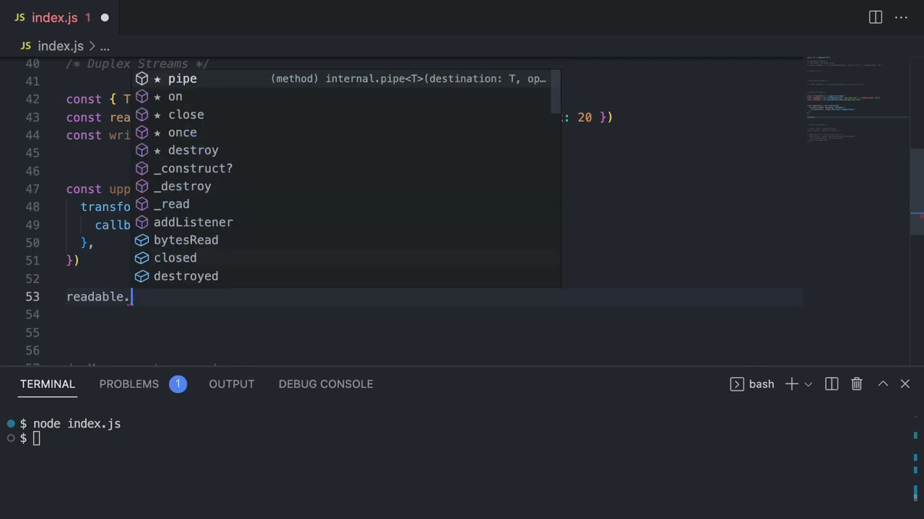
{"action": "left_click", "coordinate": [182, 78]}
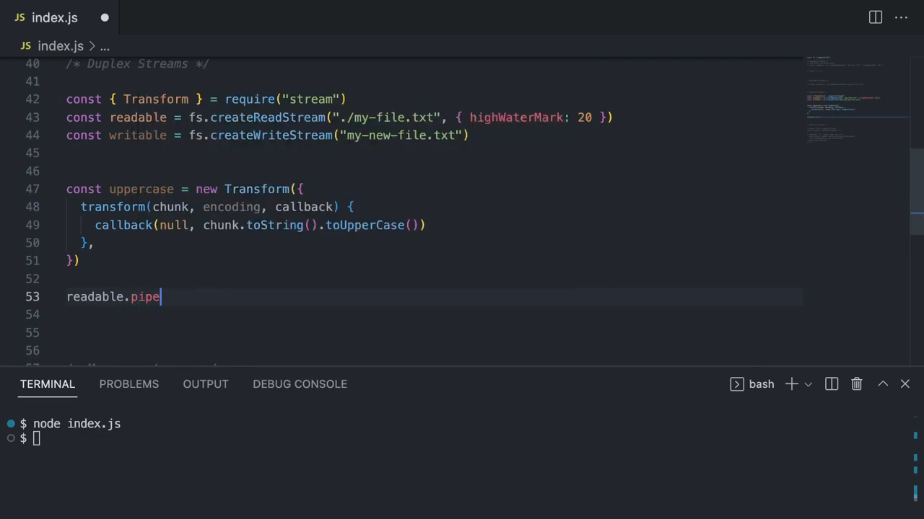
{"action": "type", "text": "()"}
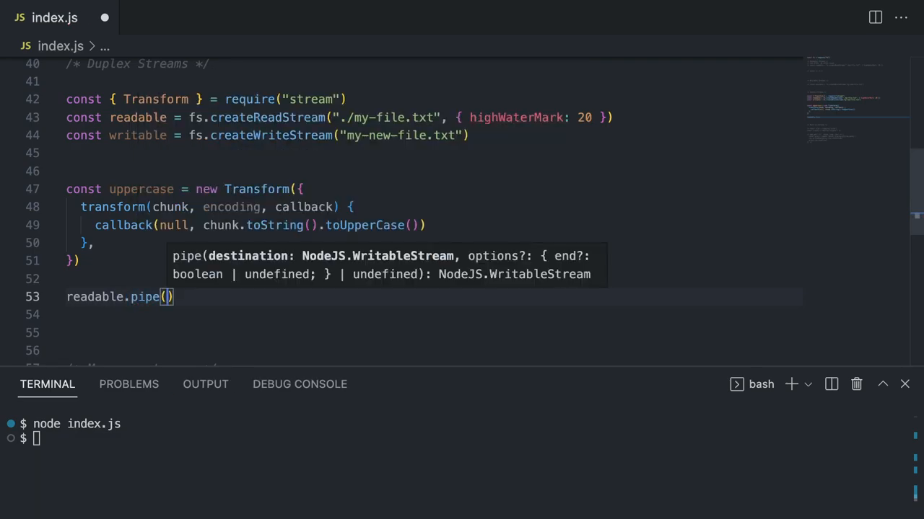
{"action": "type", "text": "uppercase"}
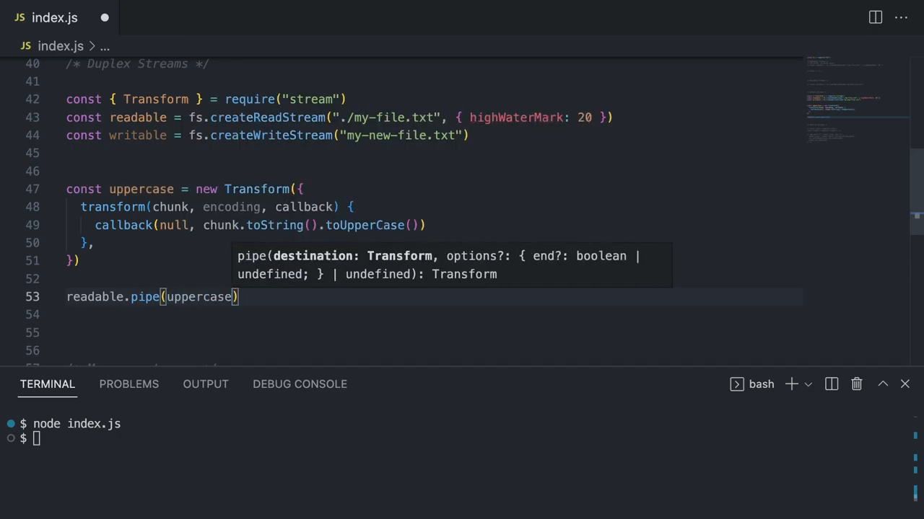
{"action": "type", "text": ".pipe("}
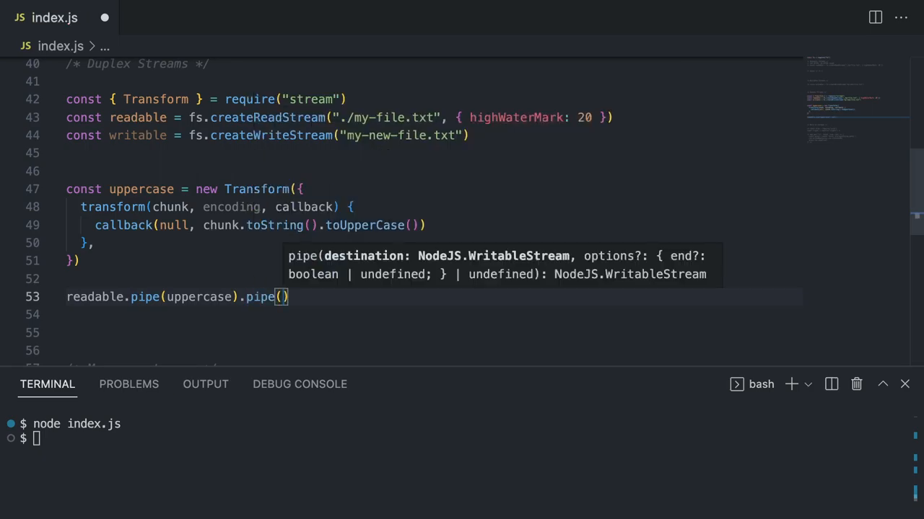
{"action": "type", "text": "wr"}
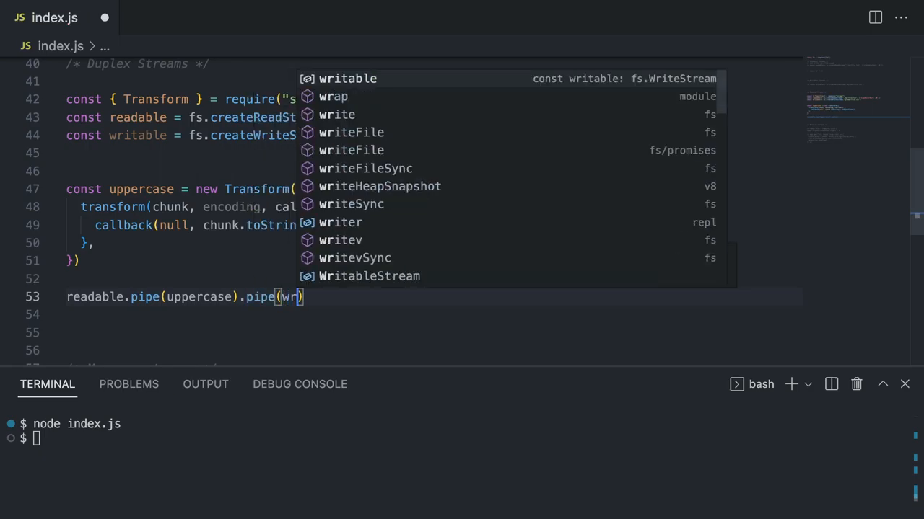
{"action": "key", "text": "Tab"}
{"action": "type", "text": "node index.js"}
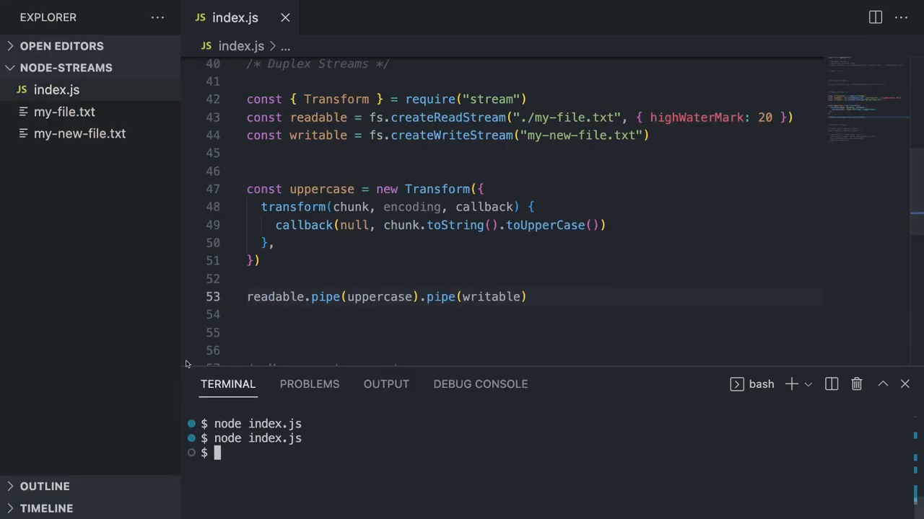
Step: Open my-new-file.txt to see the uppercased song lyrics, then switch back to index.js
{"action": "left_click", "coordinate": [79, 134]}
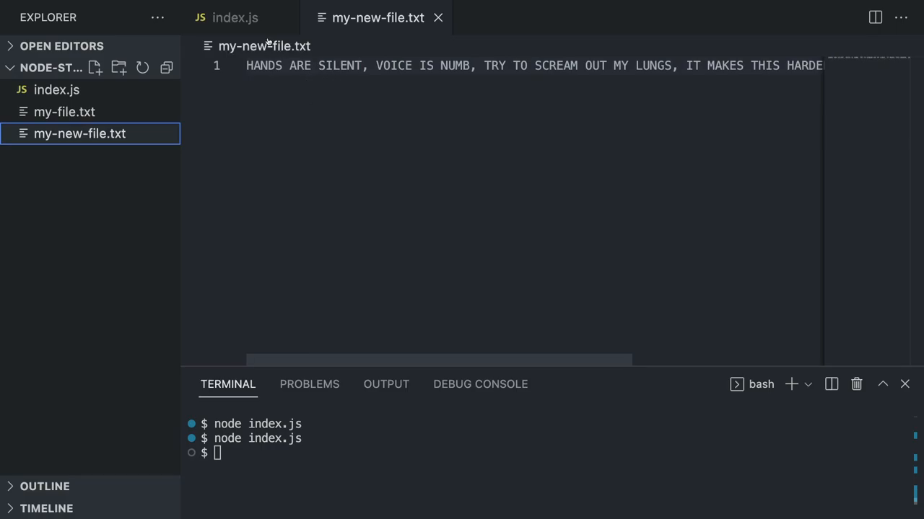
{"action": "left_click", "coordinate": [235, 17]}
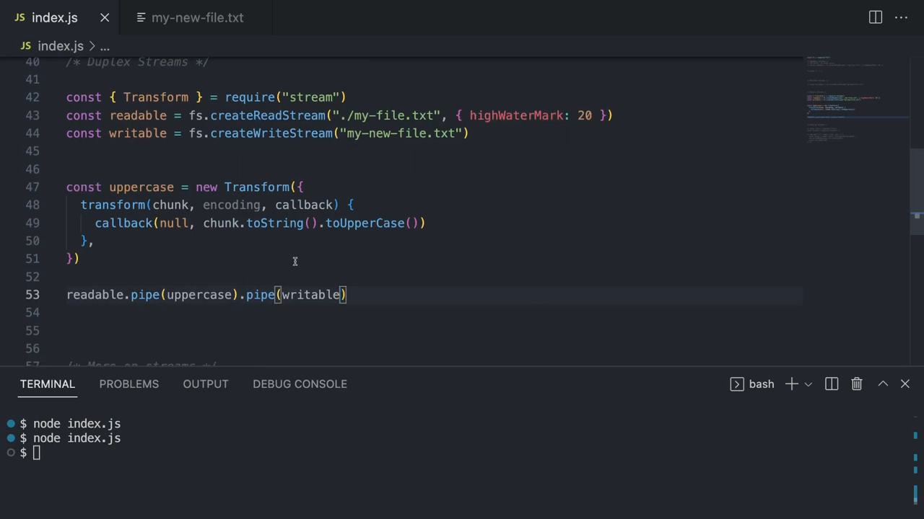
Step: Change line 42 to const { Transform, pipeline } = require("stream")
{"action": "scroll", "scroll_direction": "down", "scroll_amount": 3}
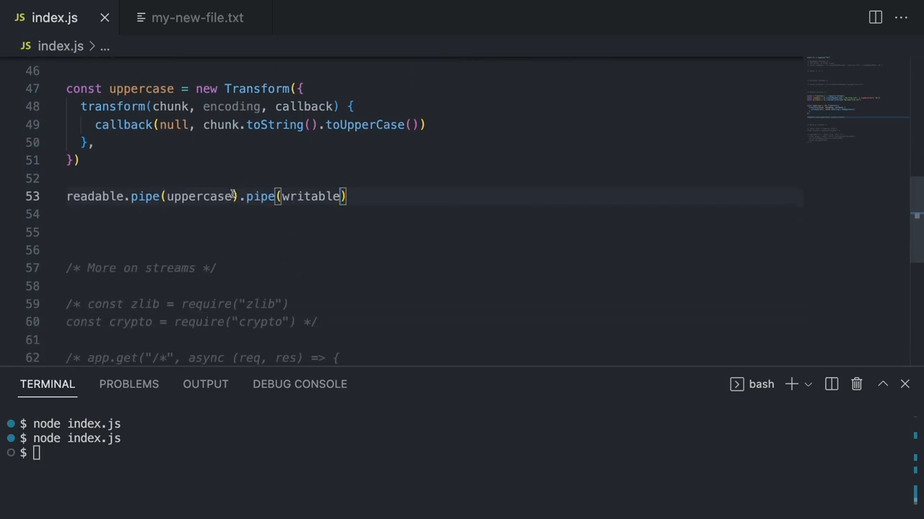
{"action": "mouse_move", "coordinate": [197, 196]}
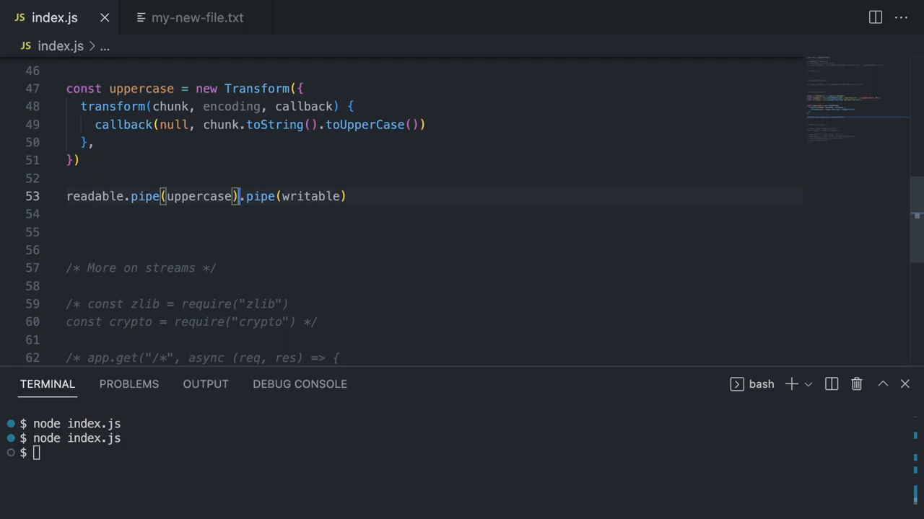
{"action": "type", "text": ".on"}
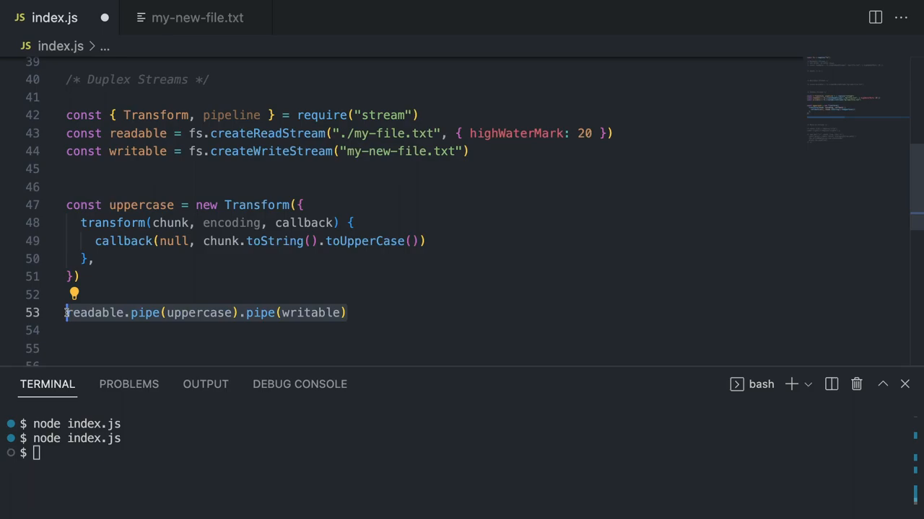
Step: Write pipeline(readable, uppercase, writable) with an (error) callback that calls console.error(error)
{"action": "type", "text": "pipeline("}
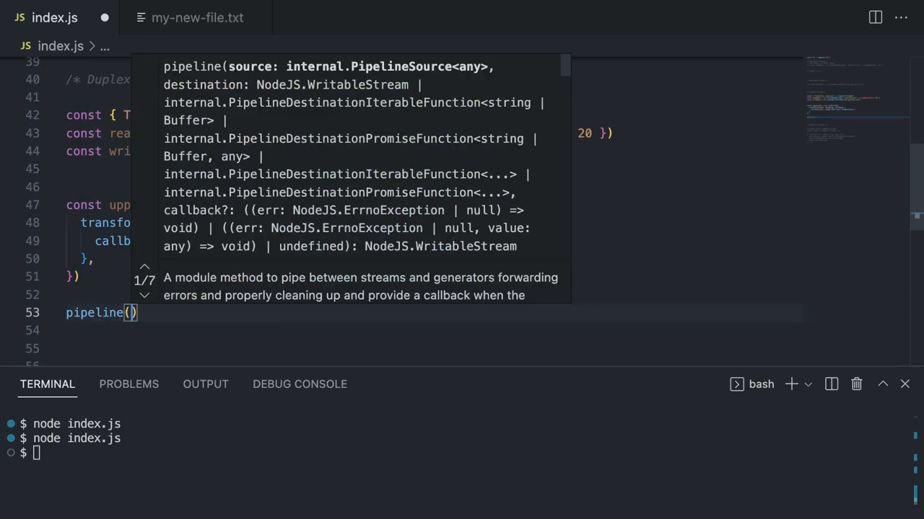
{"action": "type", "text": "fs.read"}
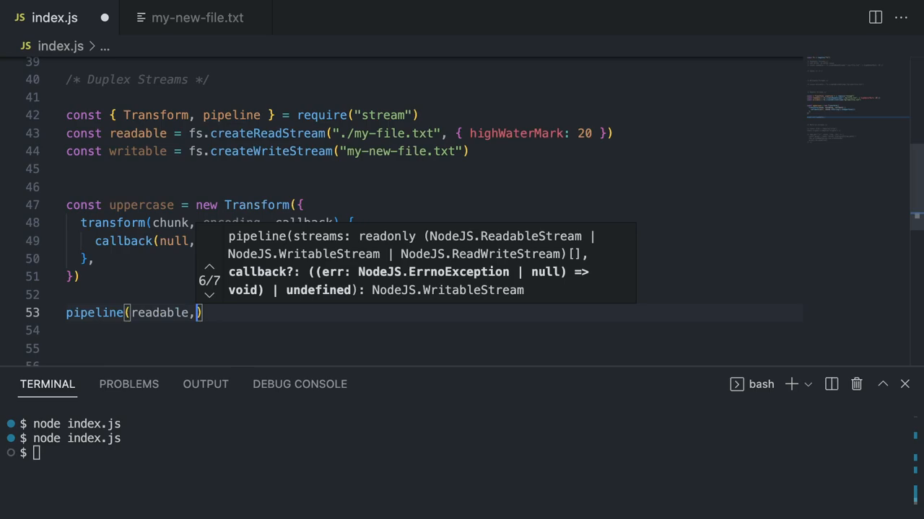
{"action": "type", "text": "up"}
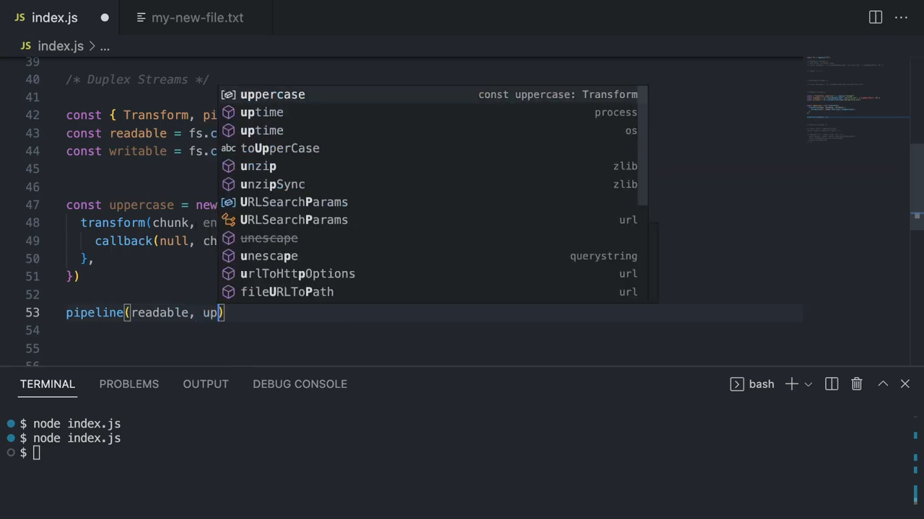
{"action": "type", "text": "uppercase, writable"}
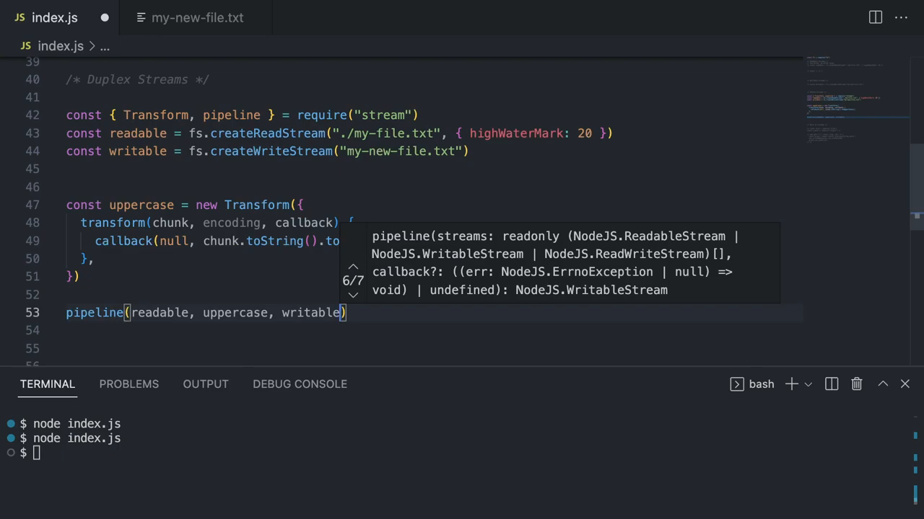
{"action": "type", "text": ","}
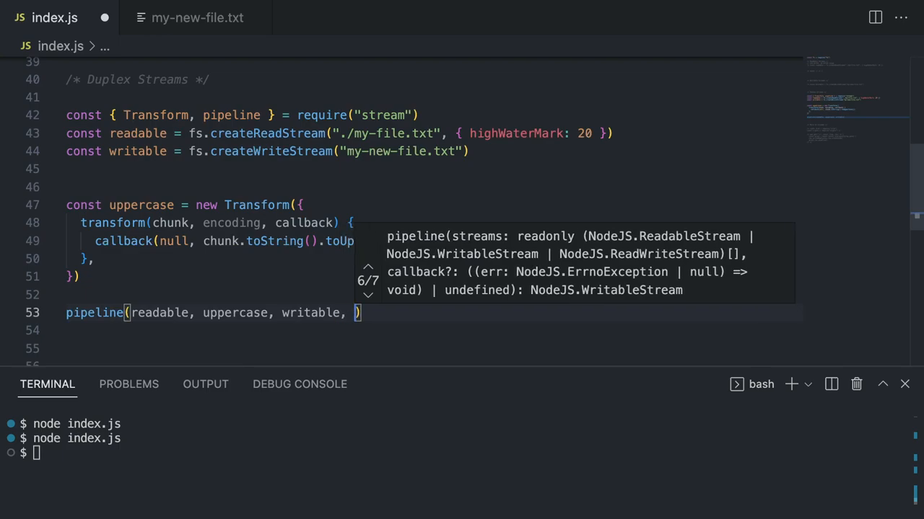
{"action": "type", "text": "(error"}
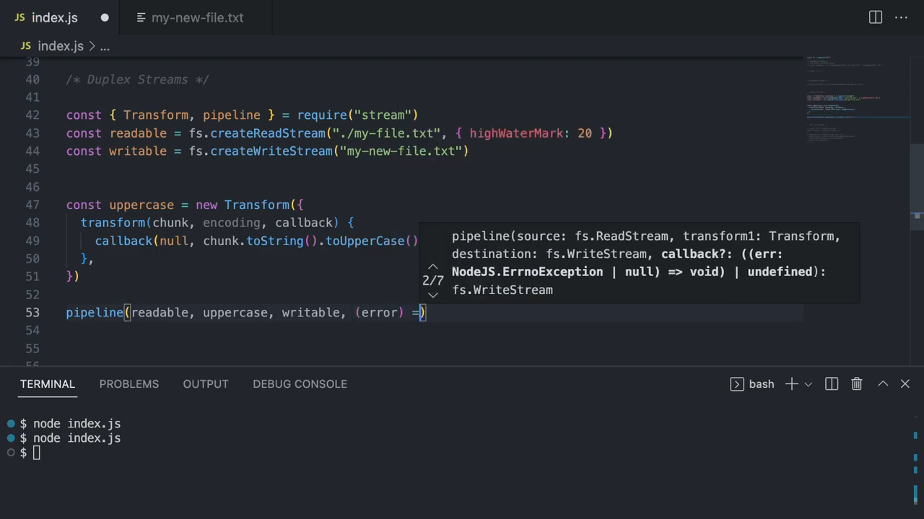
{"action": "type", "text": "{"}
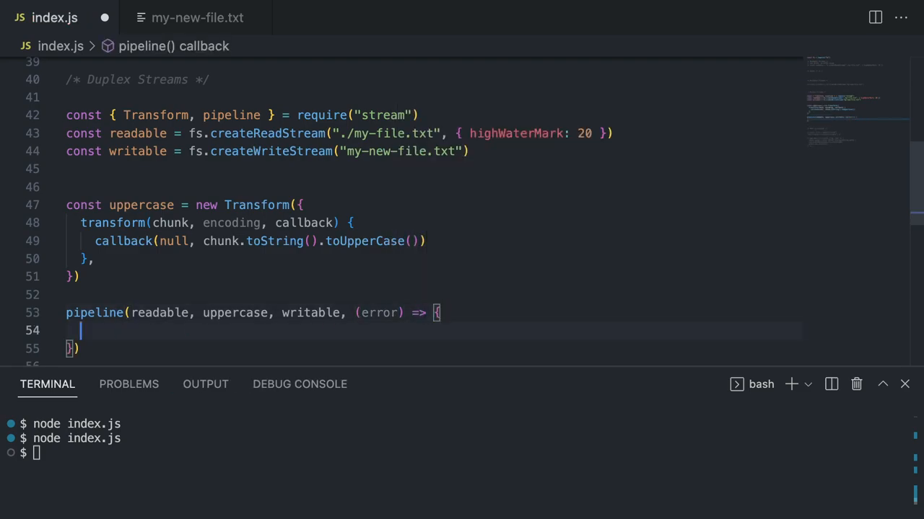
{"action": "type", "text": "if"}
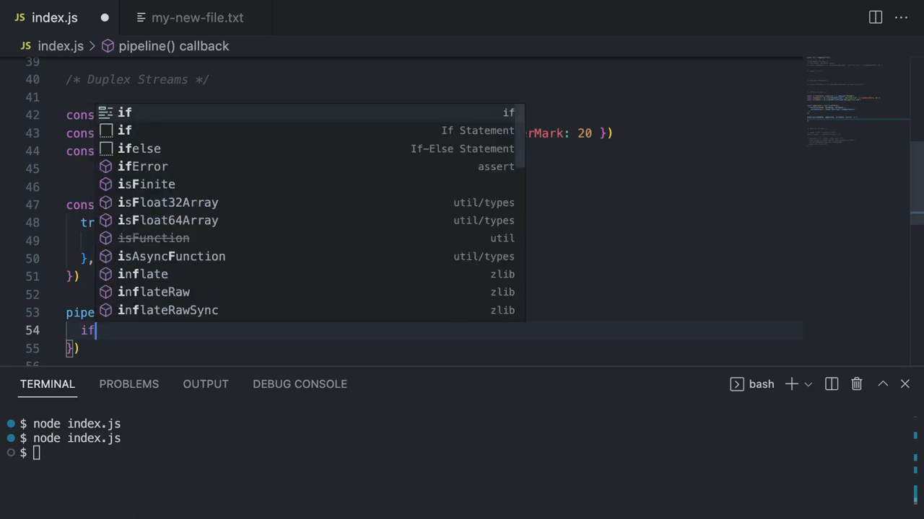
{"action": "type", "text": "(error) {"}
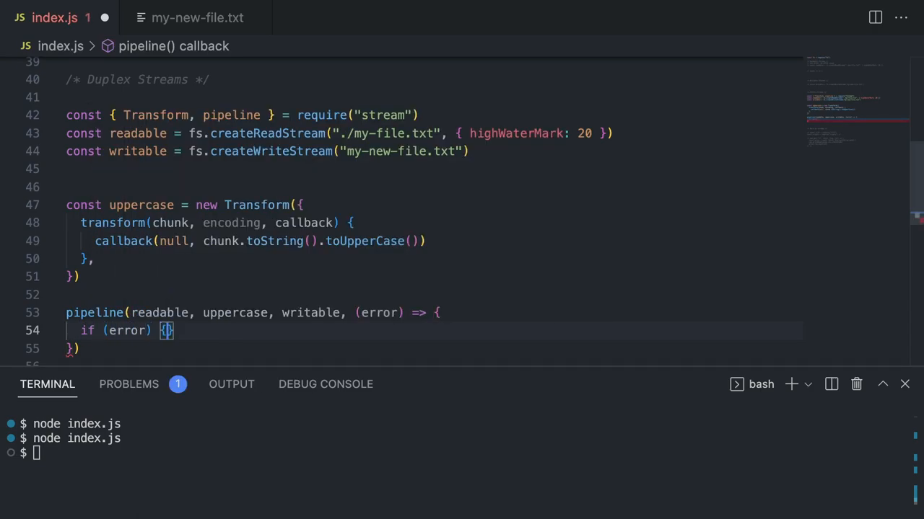
{"action": "type", "text": "conos"}
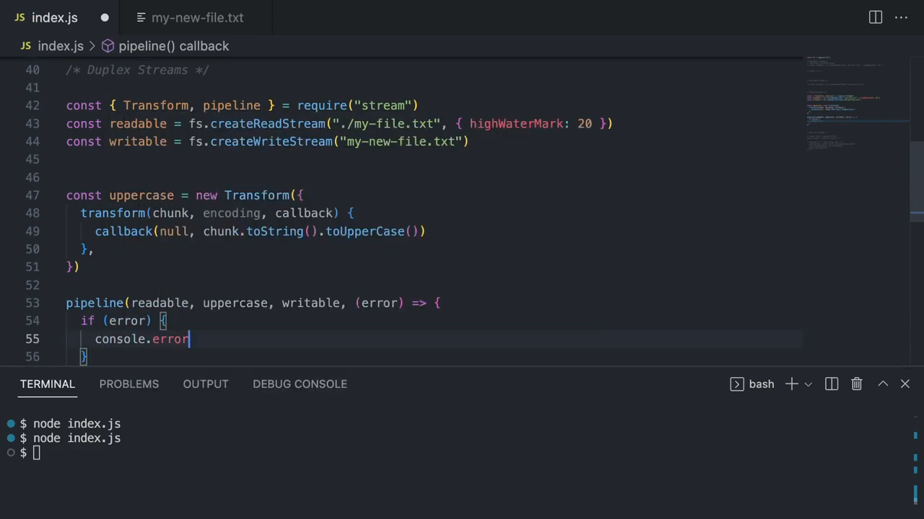
{"action": "type", "text": "(error"}
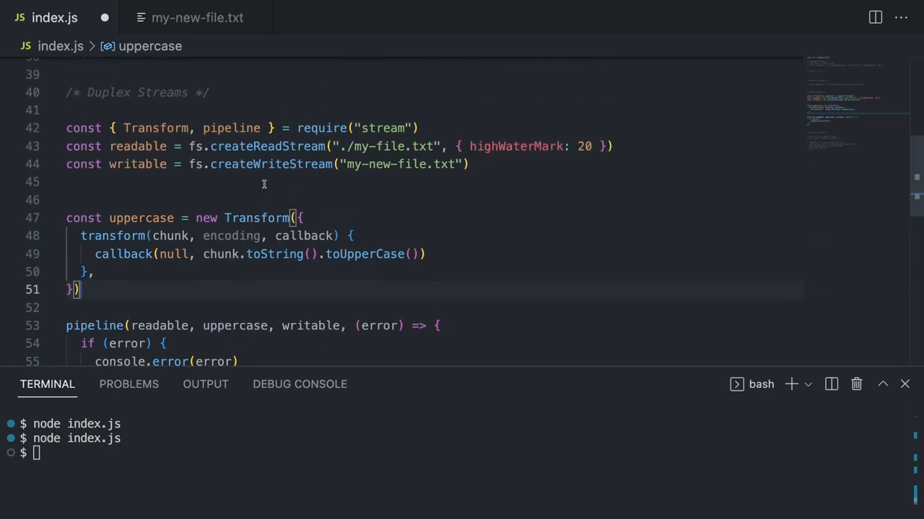
{"action": "mouse_move", "coordinate": [172, 236]}
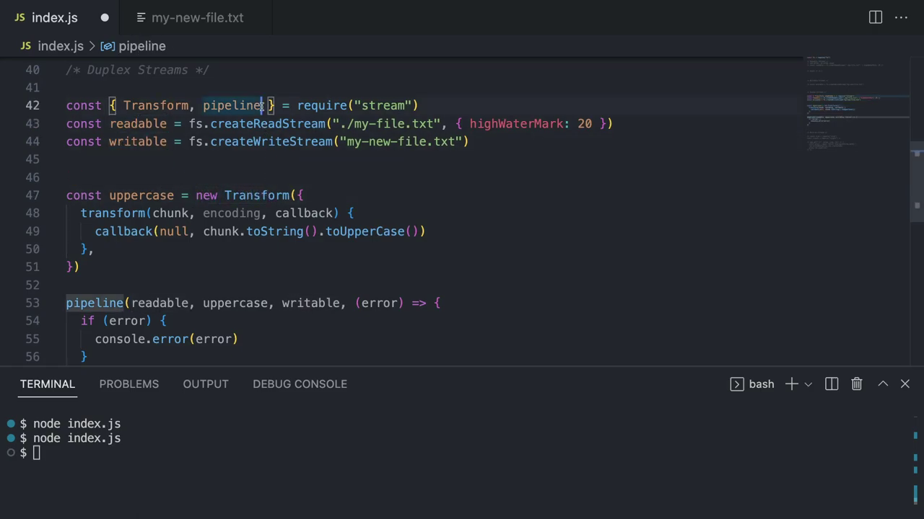
Step: Add Readable, Writable and PassThrough to the destructured stream require on line 42
{"action": "type", "text": ", Readable, W"}
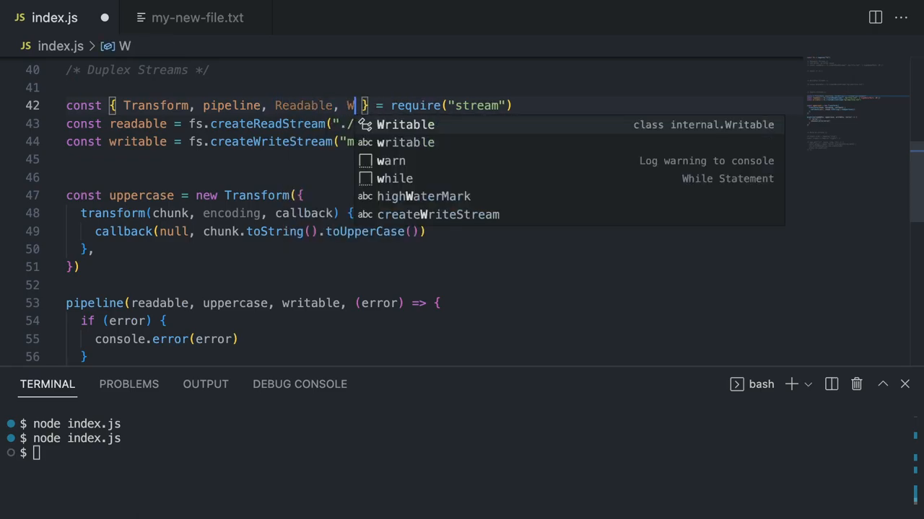
{"action": "left_click", "coordinate": [404, 124]}
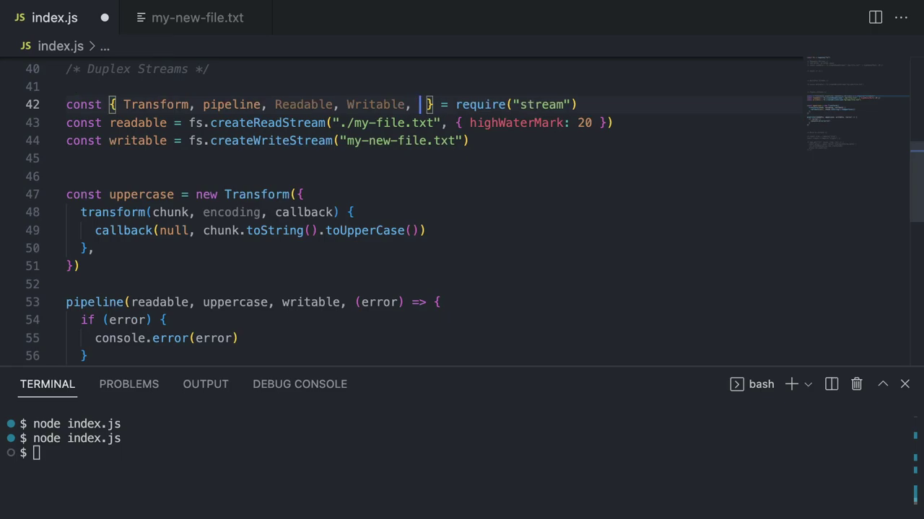
{"action": "type", "text": "p"}
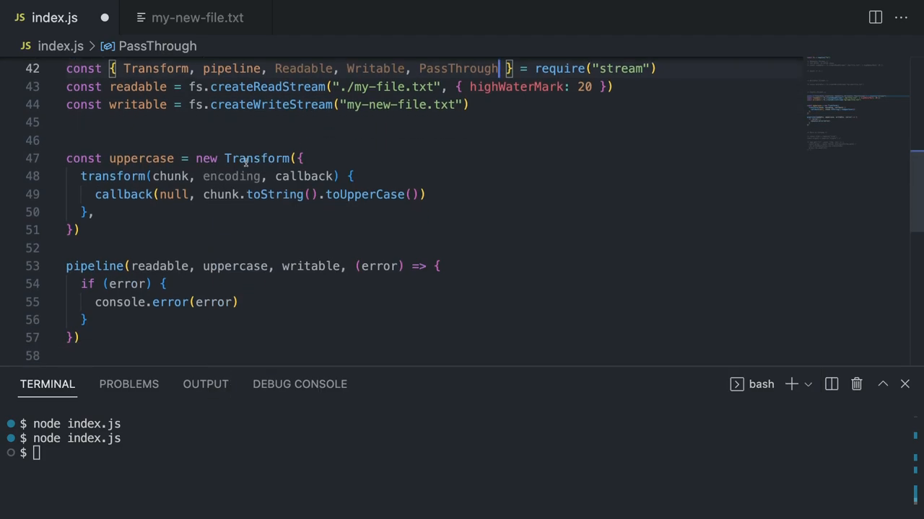
{"action": "mouse_move", "coordinate": [231, 175]}
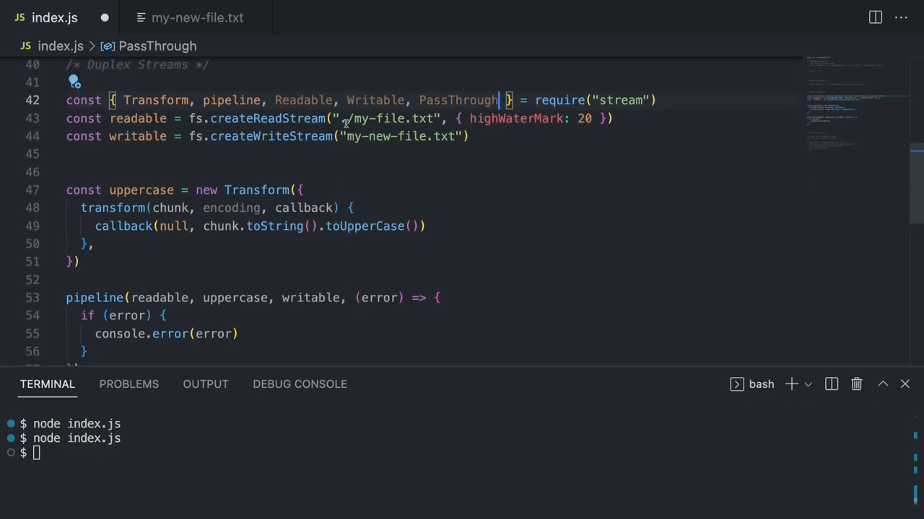
{"action": "scroll", "scroll_direction": "down", "scroll_amount": 3}
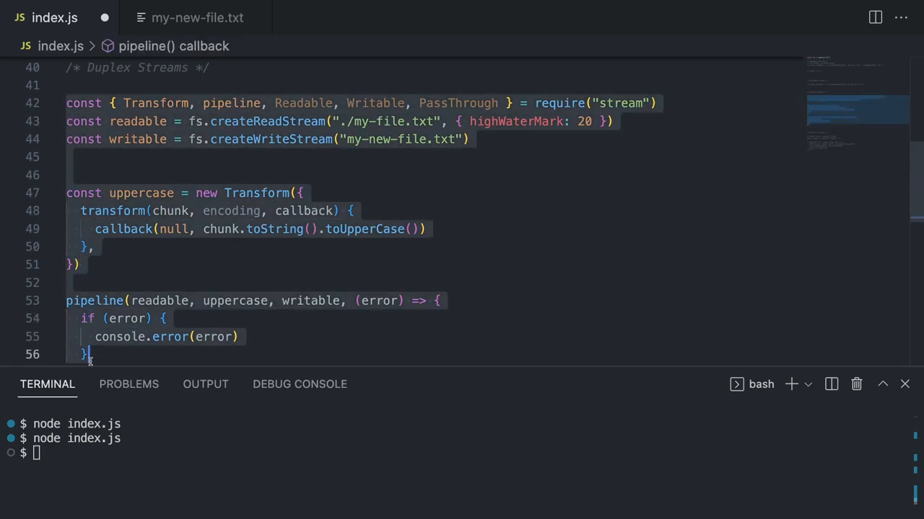
Step: Scroll to More on streams and toggle comments off the zlib, crypto and app.get lines
{"action": "scroll", "scroll_direction": "down", "scroll_amount": 3}
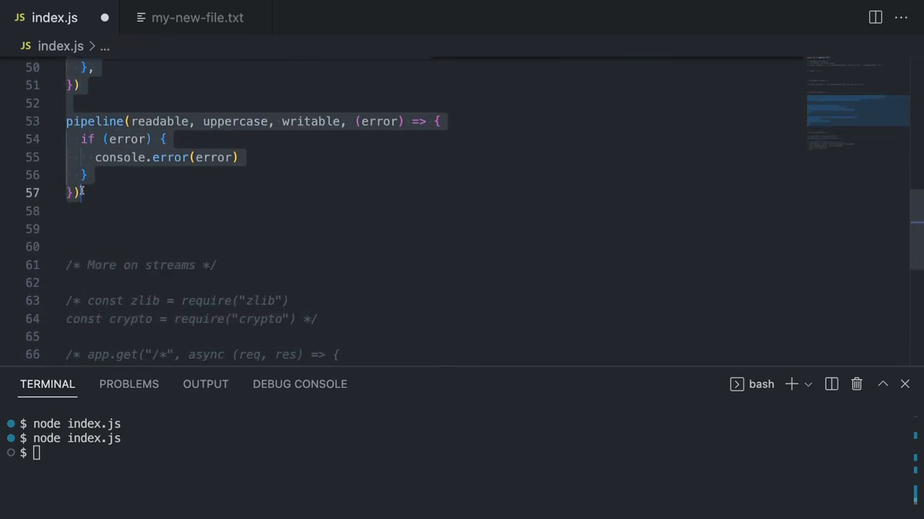
{"action": "scroll", "scroll_direction": "down", "scroll_amount": 3}
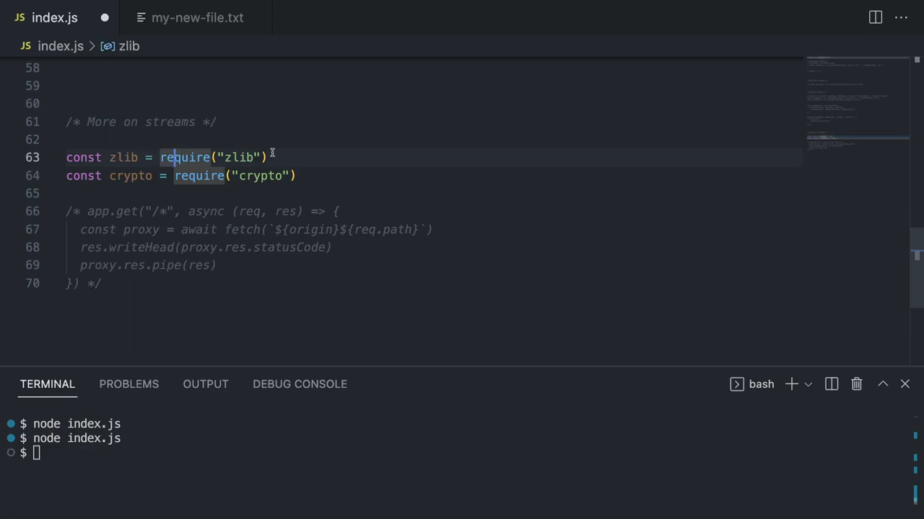
{"action": "left_click", "coordinate": [257, 175]}
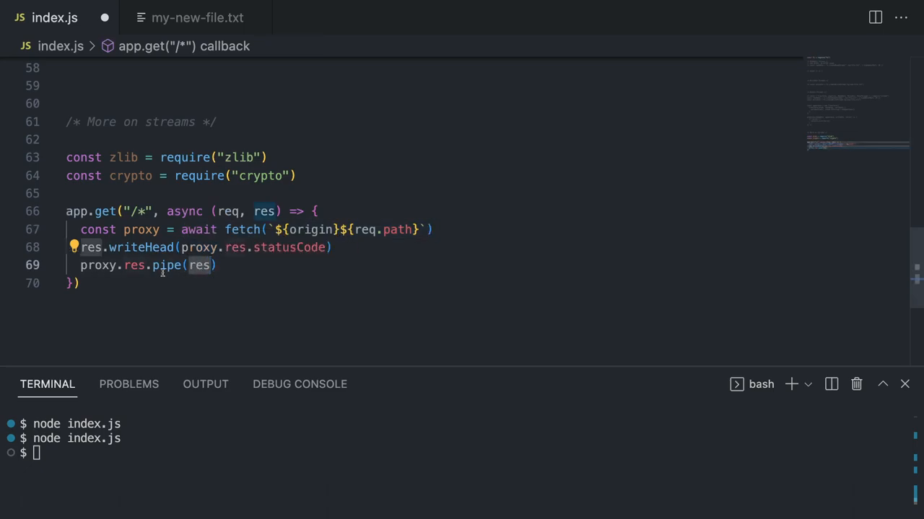
{"action": "mouse_move", "coordinate": [199, 266]}
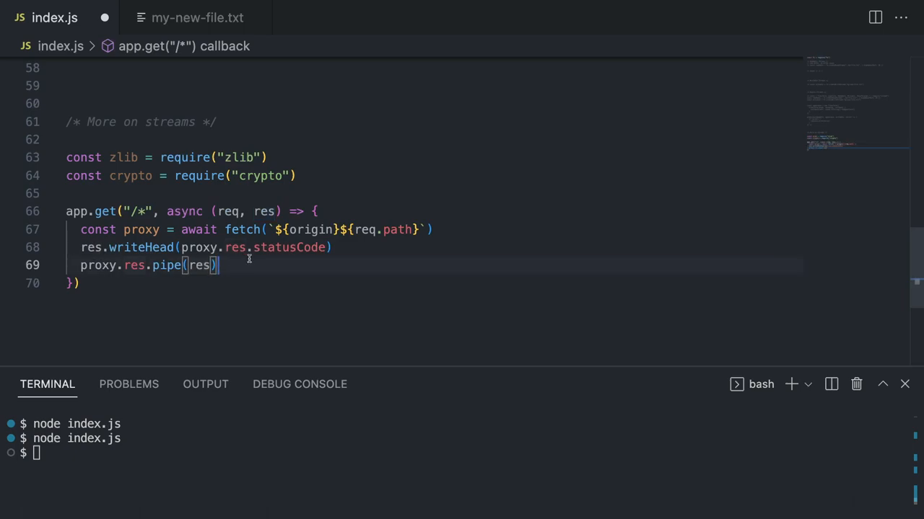
{"action": "mouse_move", "coordinate": [272, 247]}
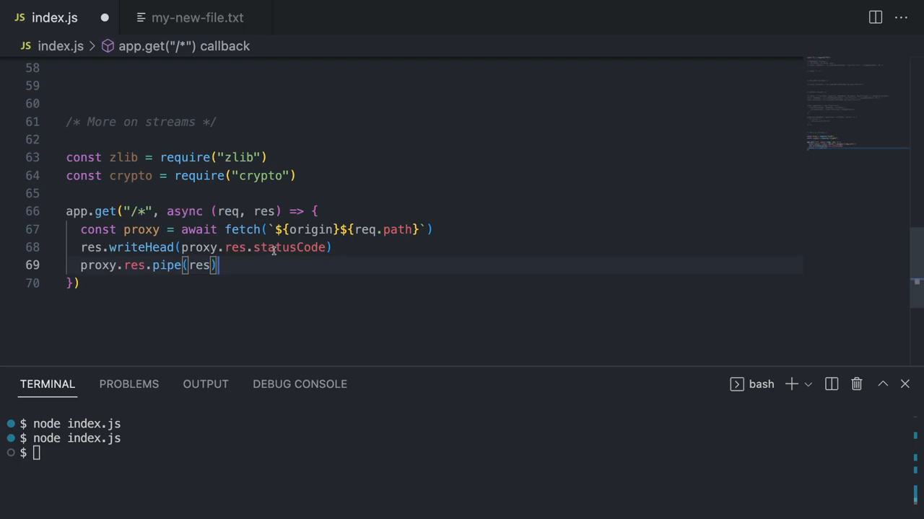